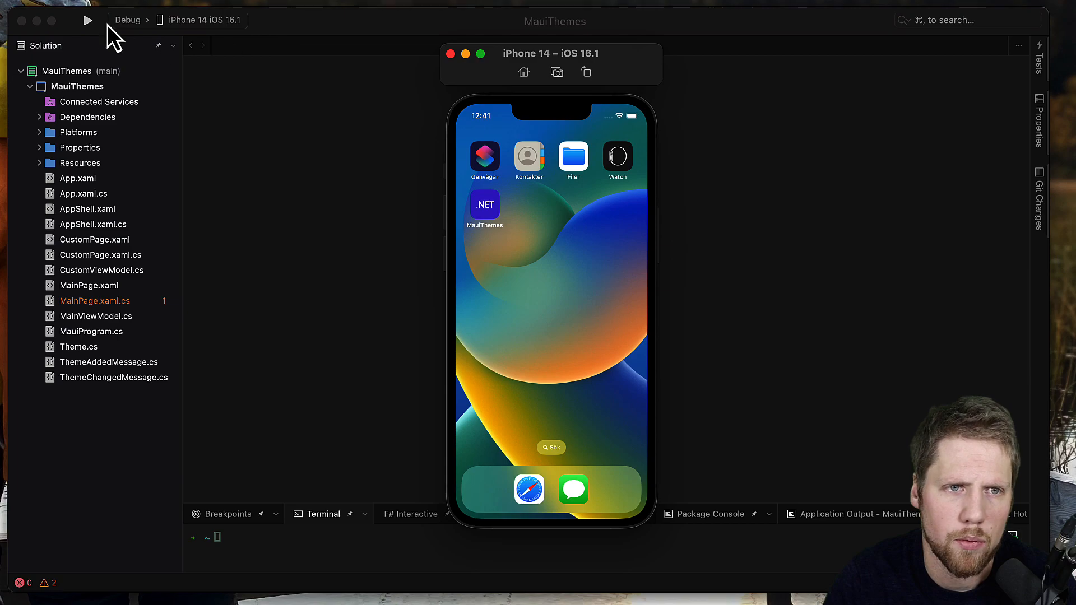
# Run MauiThemes in the simulator and switch its theme picker through Blue, Light, Dark and Same as system
pyautogui.click(87, 20)
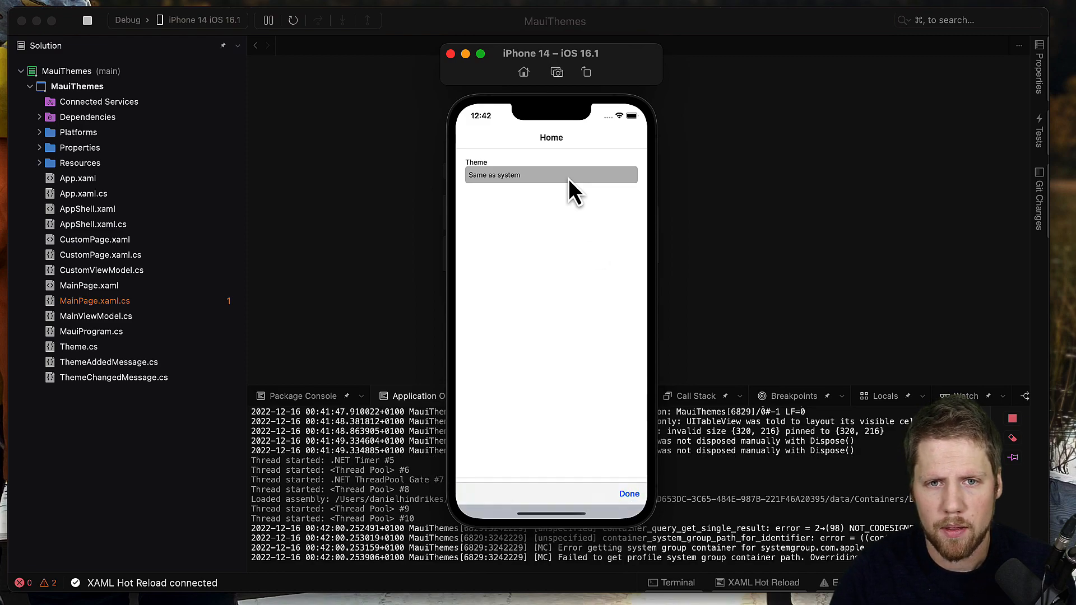
pyautogui.click(550, 175)
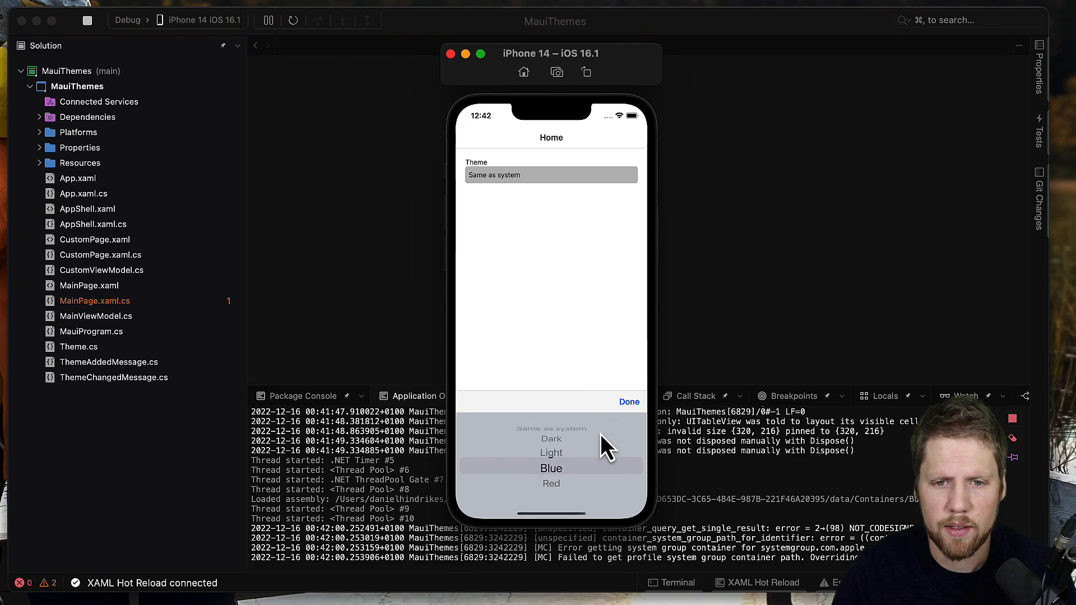
pyautogui.click(551, 468)
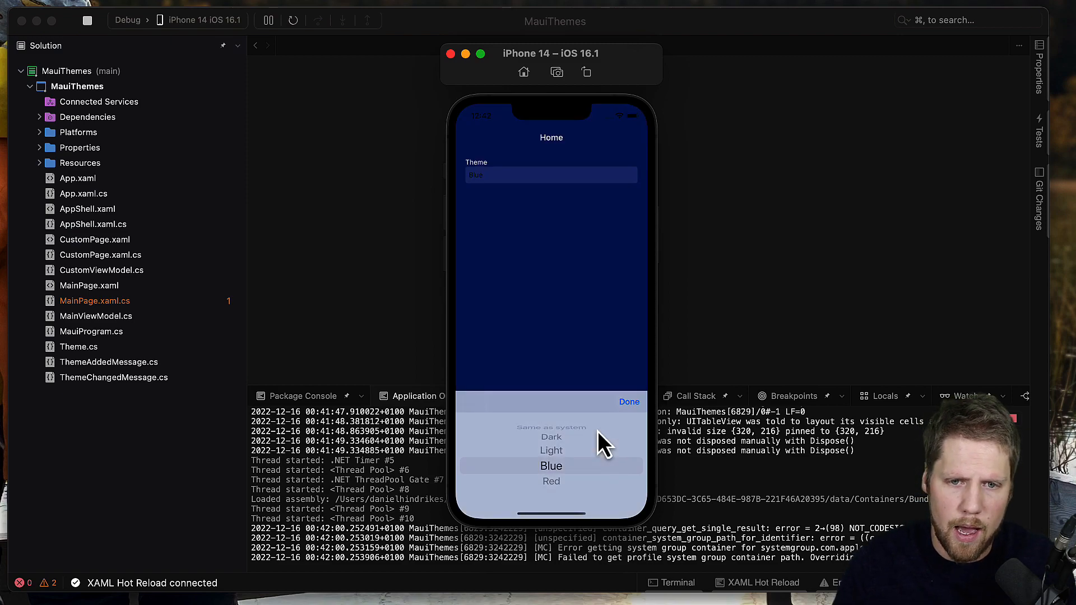
pyautogui.click(551, 481)
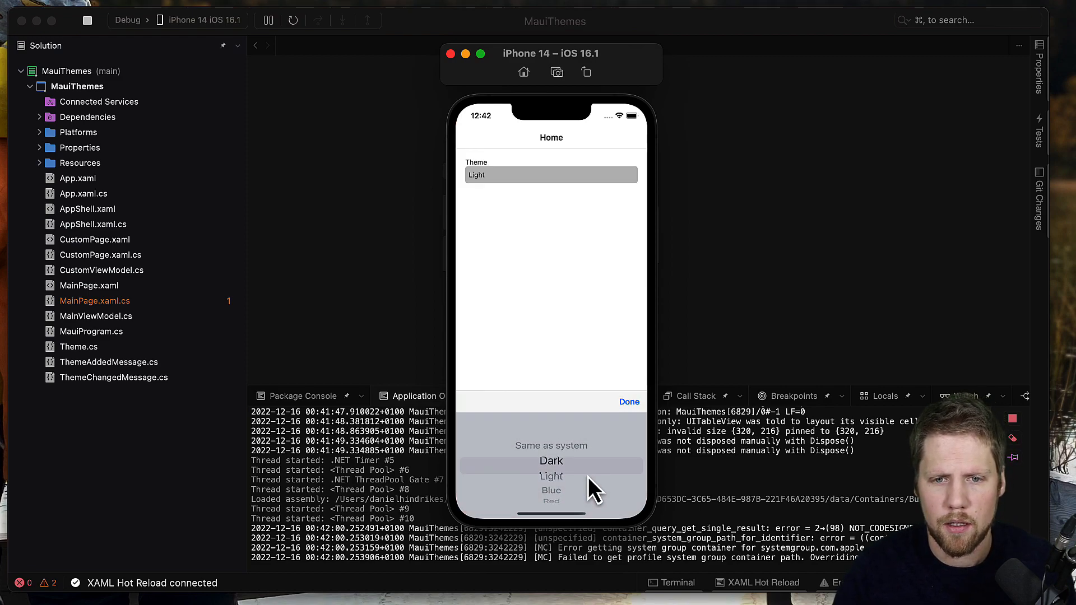
pyautogui.click(552, 460)
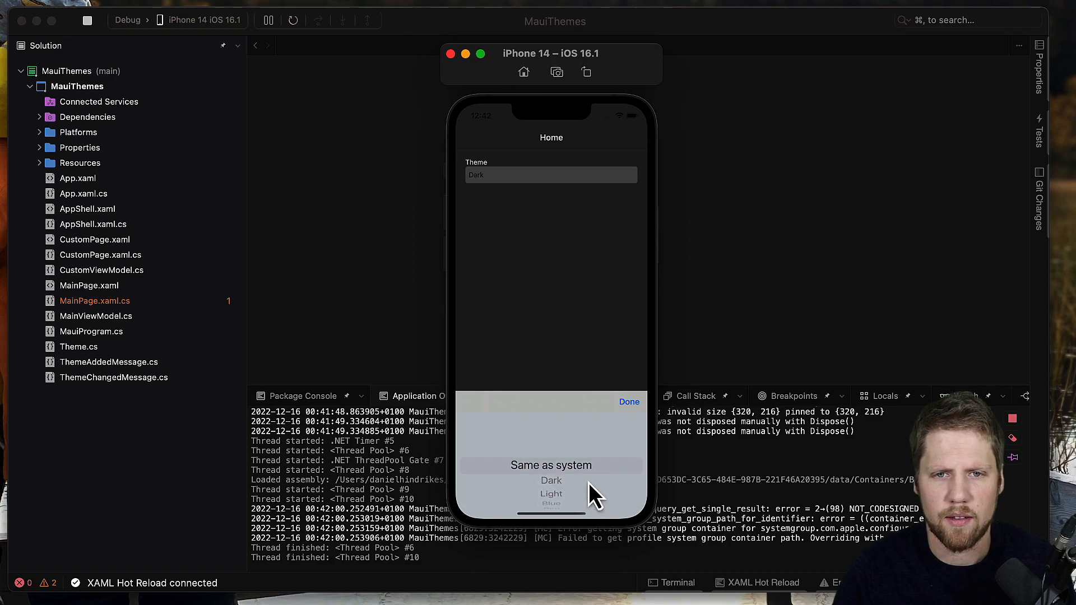
pyautogui.click(627, 401)
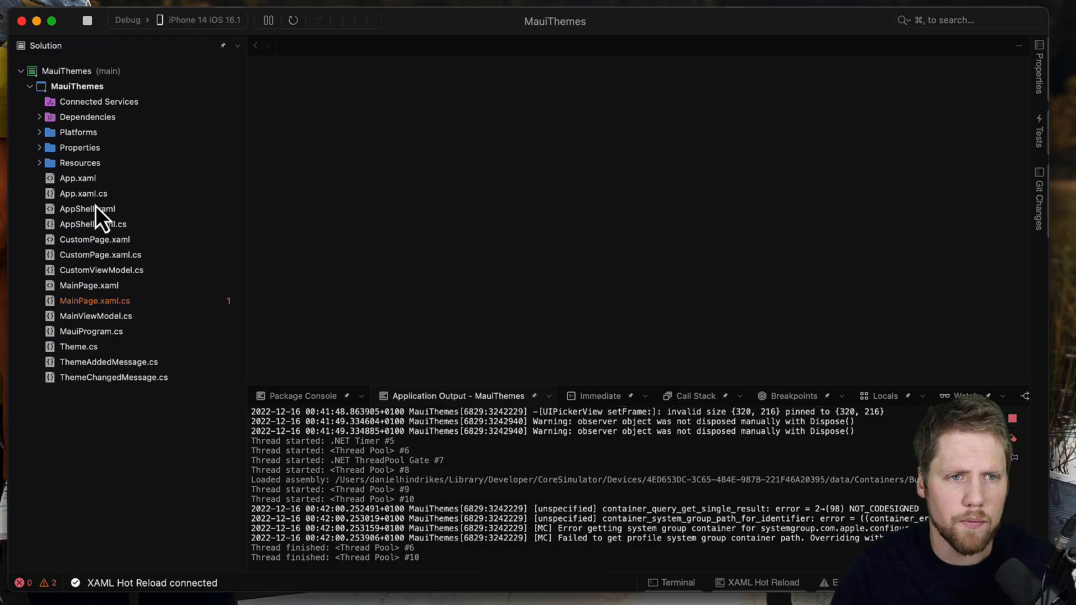
# View App.xaml's dynamic-resource styles, then Blue.xaml's colour definitions under Resources/Styles
pyautogui.click(77, 179)
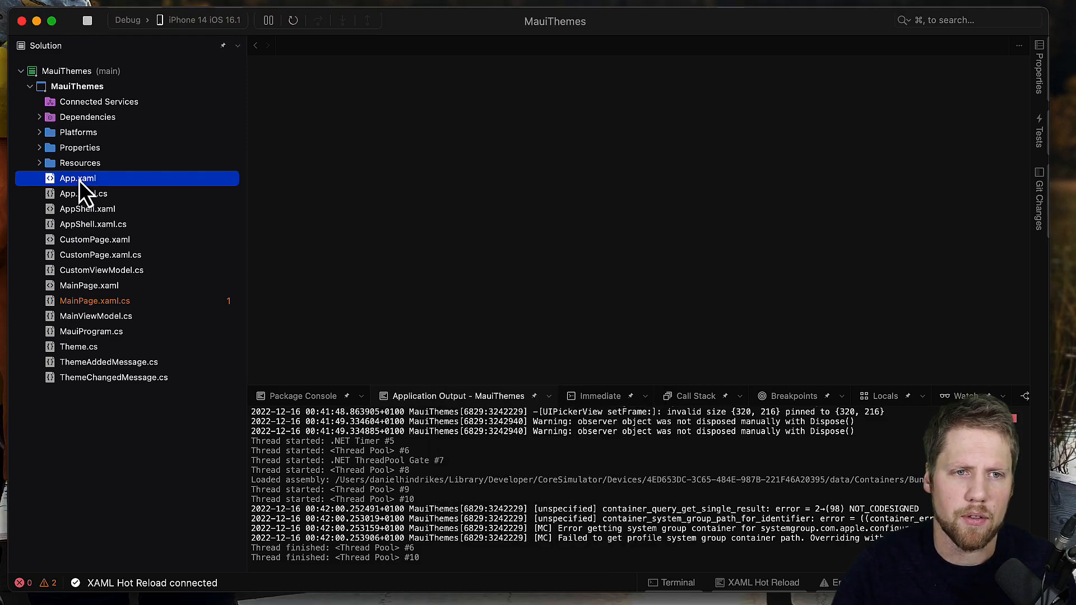
pyautogui.doubleClick(78, 179)
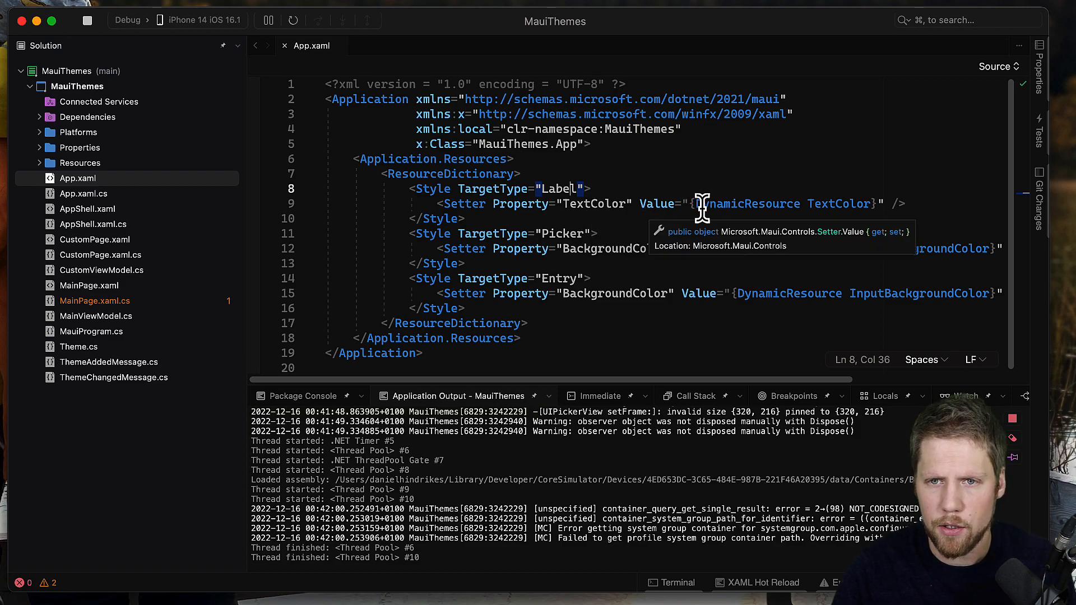
pyautogui.moveTo(847, 203)
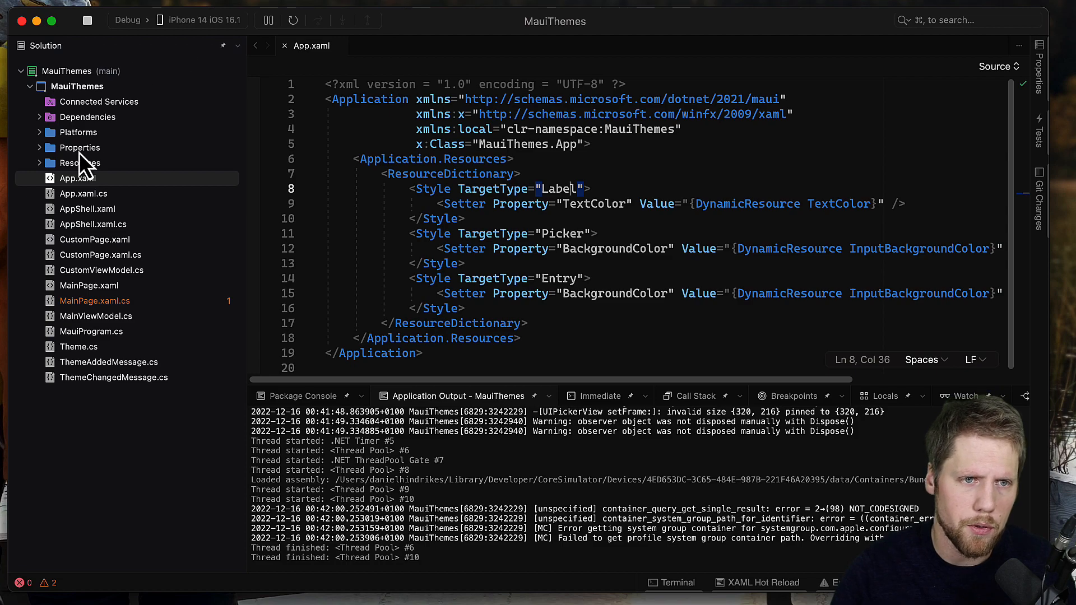
pyautogui.click(60, 163)
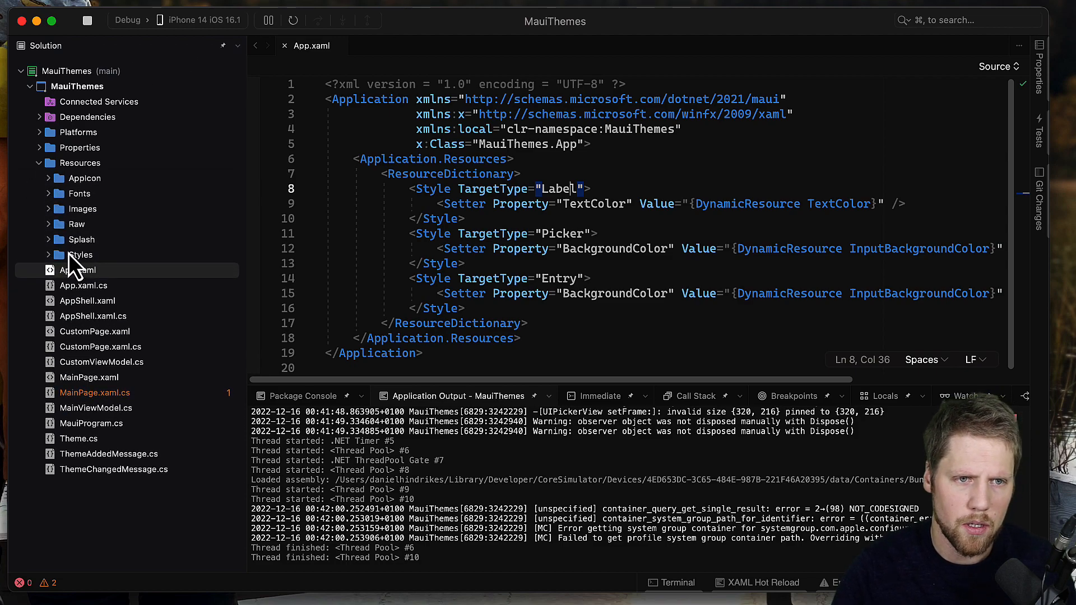
pyautogui.click(48, 255)
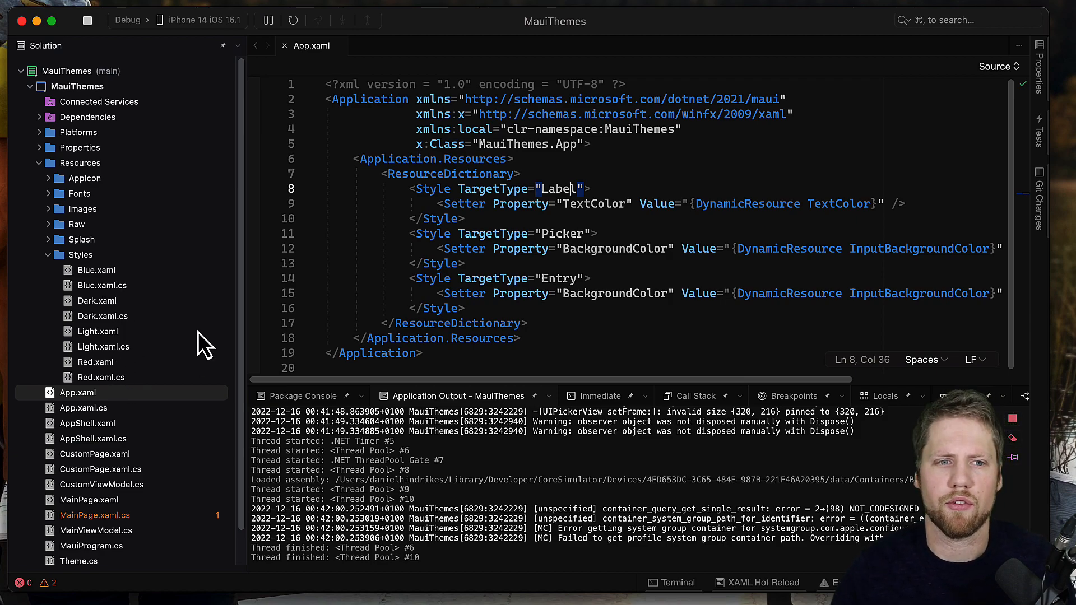
pyautogui.doubleClick(97, 270)
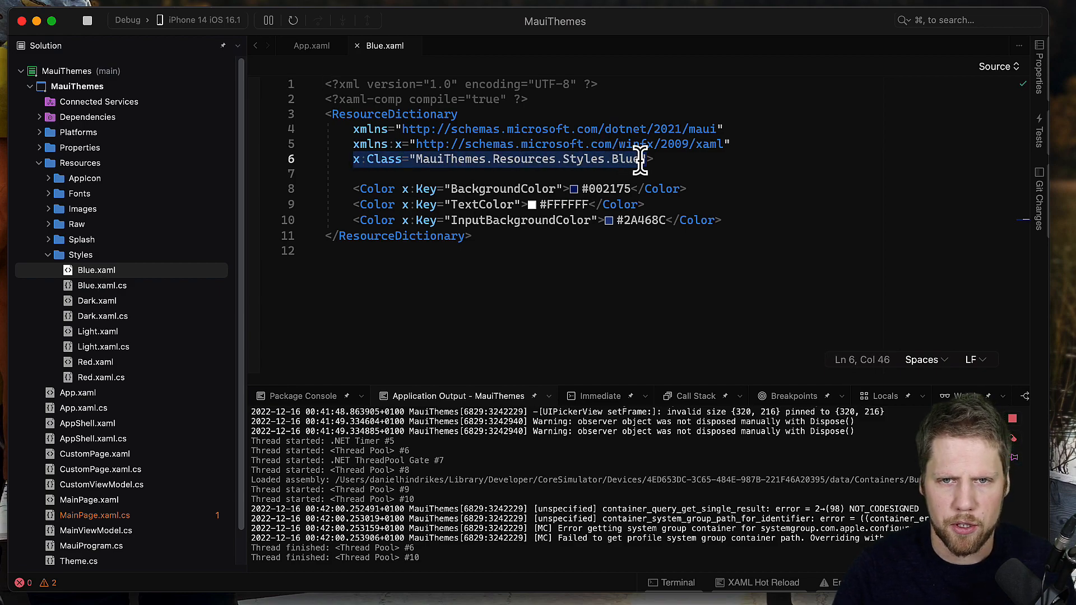
# View the Blue theme's code-behind partial class and the Light theme resource dictionary
pyautogui.click(103, 286)
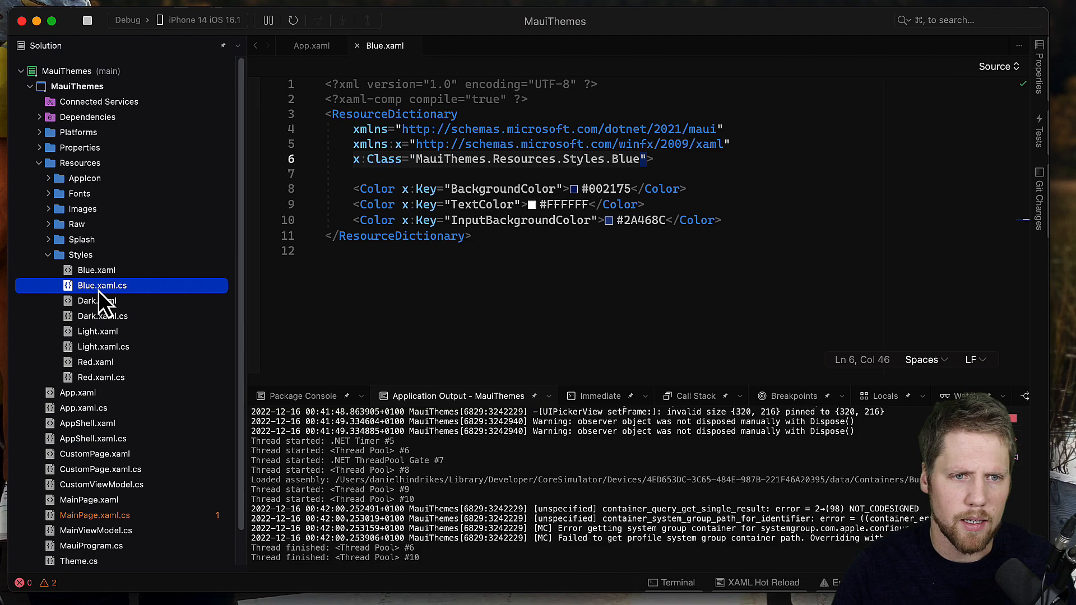
pyautogui.doubleClick(102, 285)
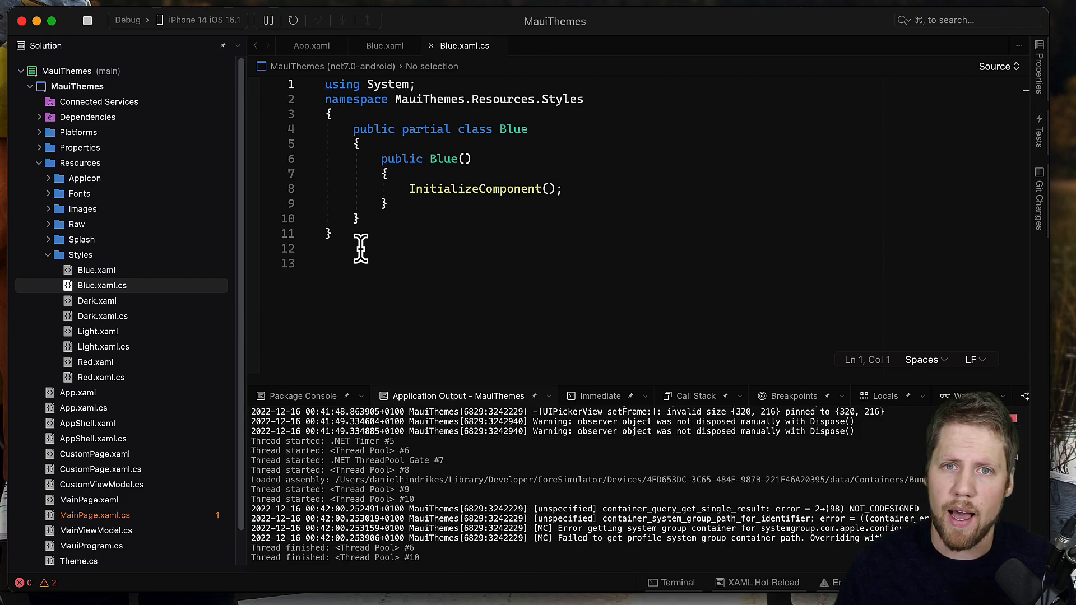
pyautogui.moveTo(119, 288)
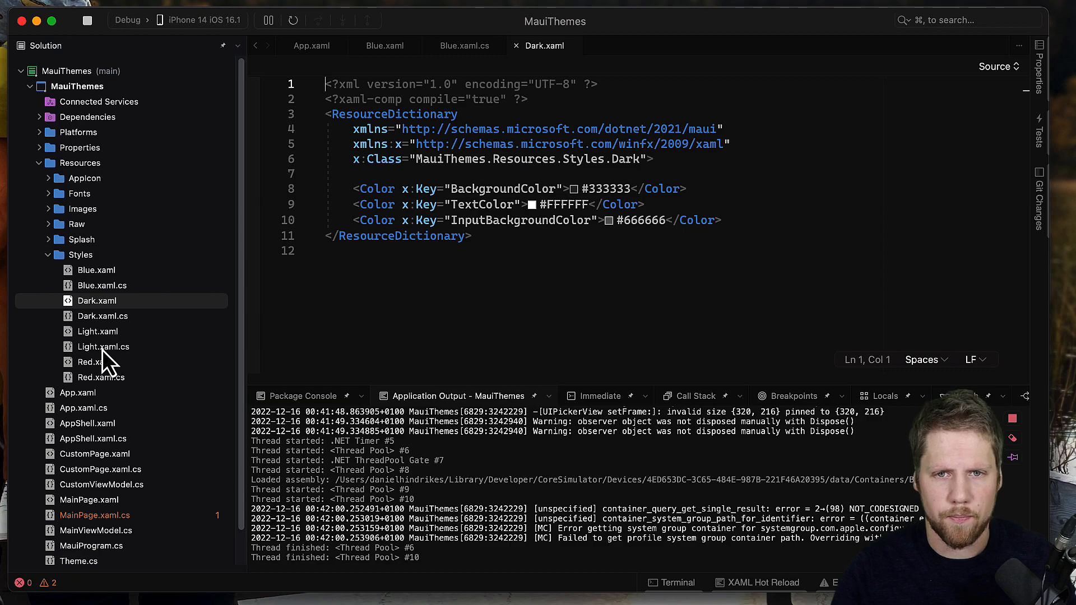
pyautogui.click(98, 331)
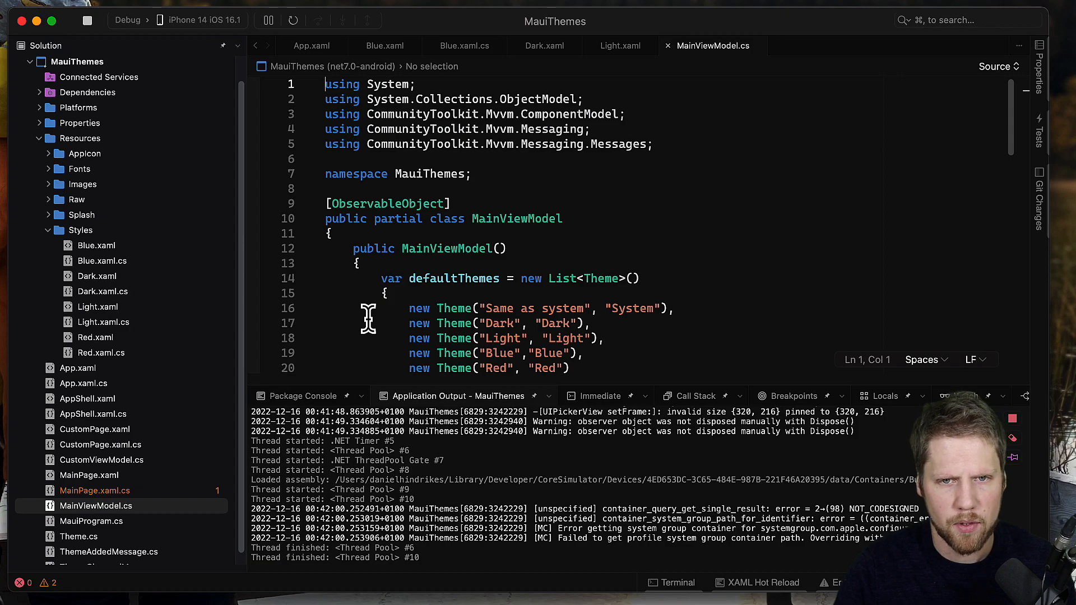
# Read MainViewModel.cs down to OnSelectedThemeChanged, then bring up App.xaml.cs from the Solution pad
pyautogui.scroll(-3)
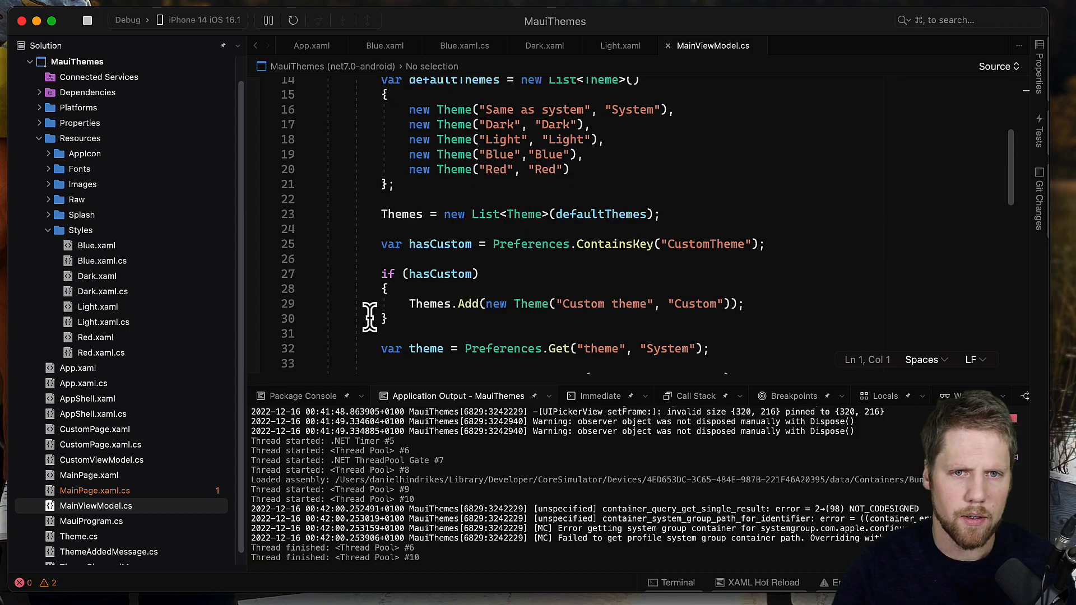
pyautogui.scroll(-3)
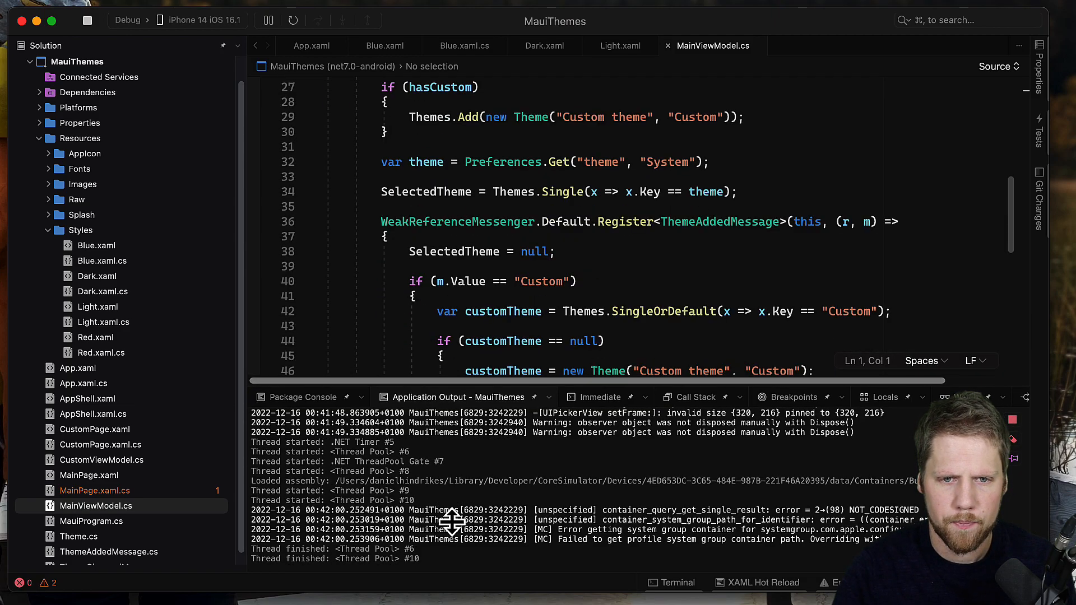
pyautogui.scroll(-3)
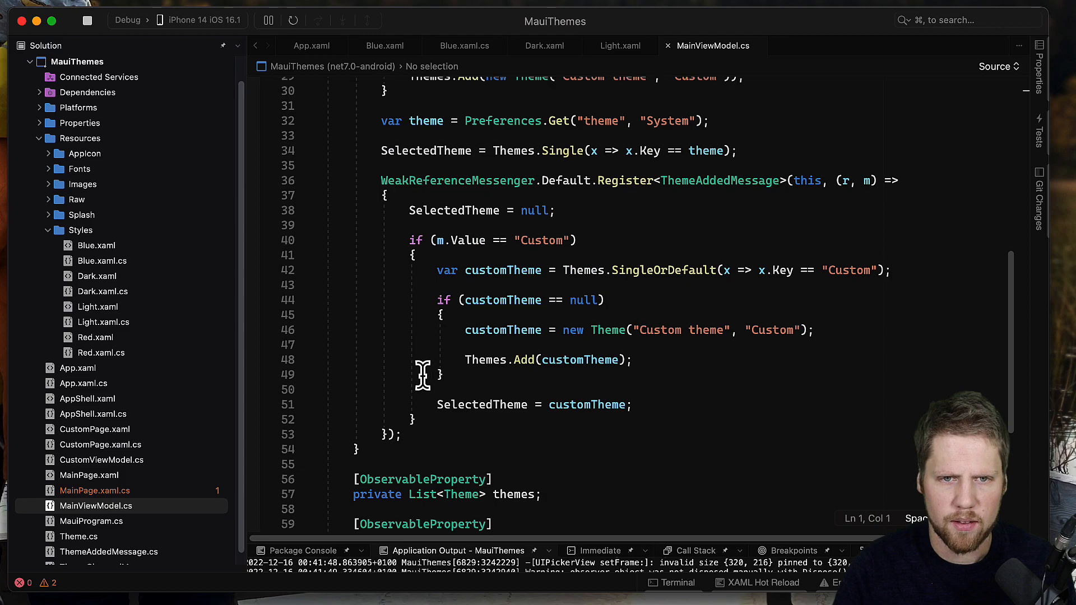
pyautogui.scroll(-3)
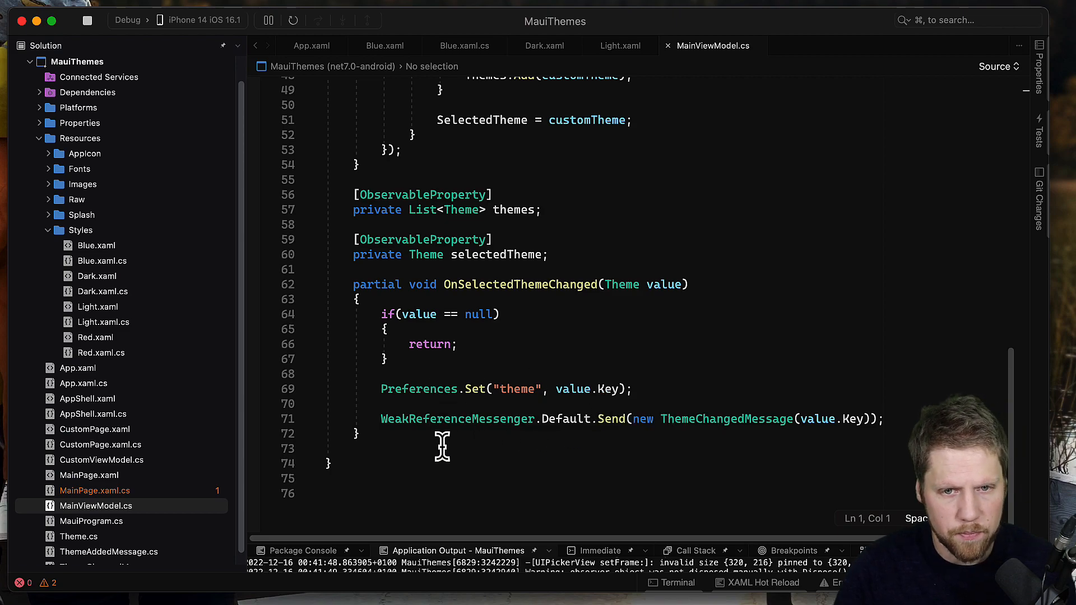
pyautogui.moveTo(643, 430)
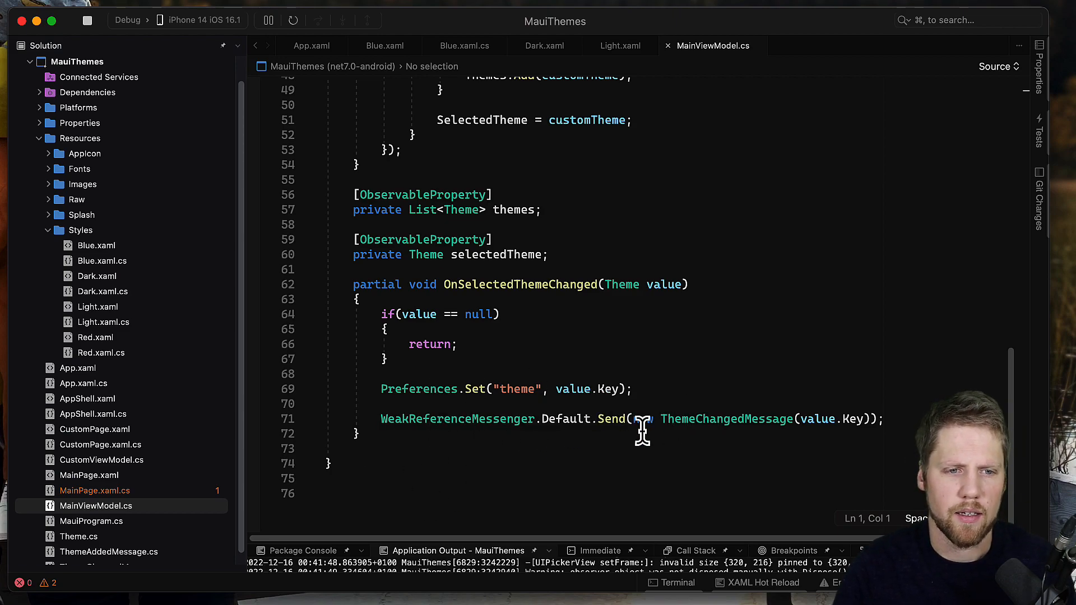
pyautogui.click(83, 383)
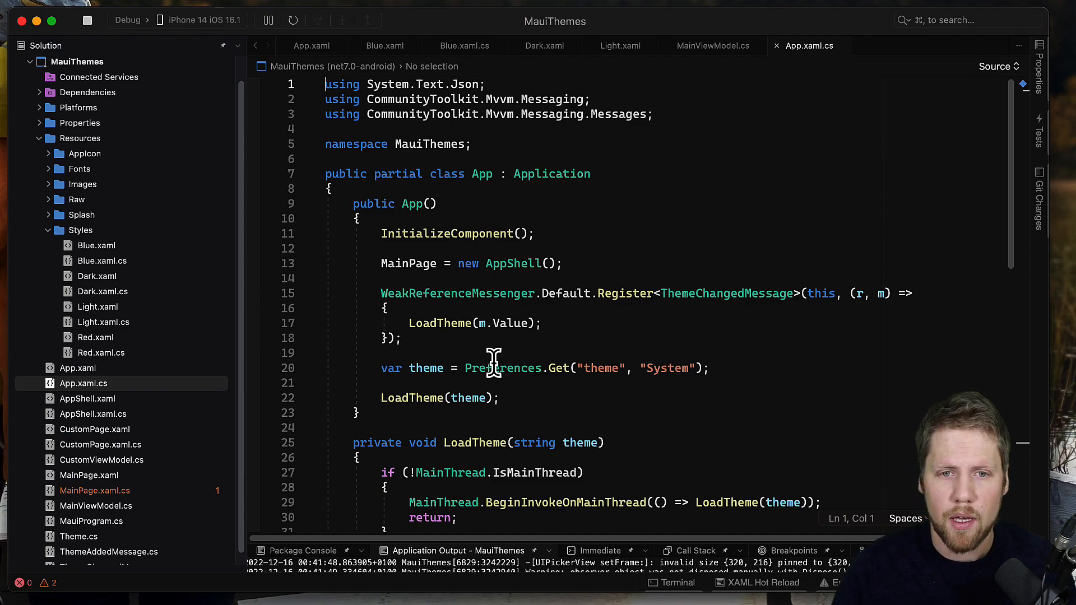
pyautogui.moveTo(503, 368)
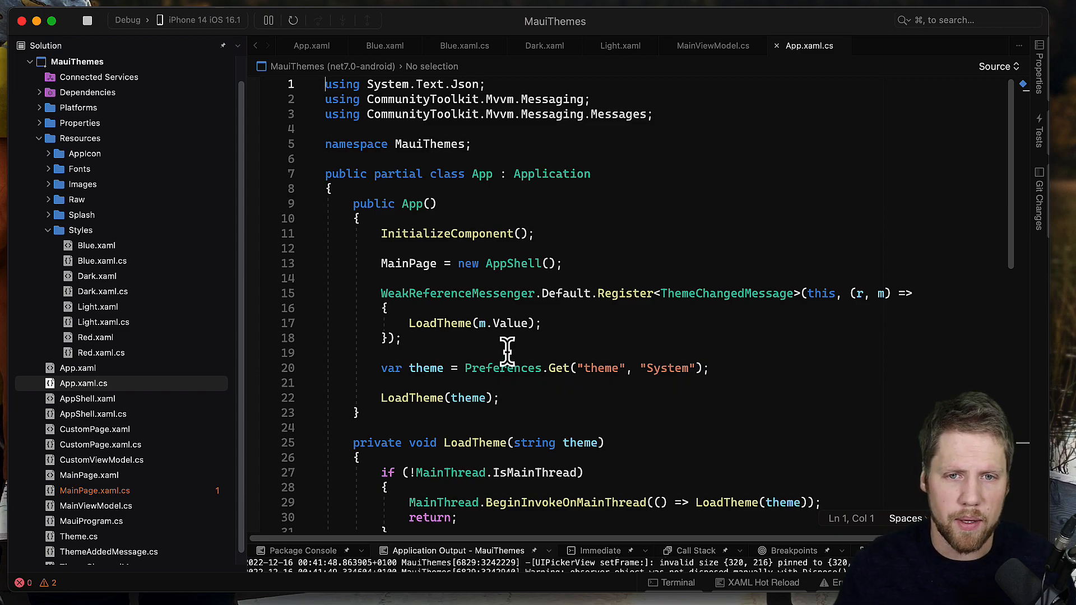
# Review App.xaml.cs's LoadTheme switch that maps theme names to style dictionaries and swaps merged dictionaries
pyautogui.scroll(-3)
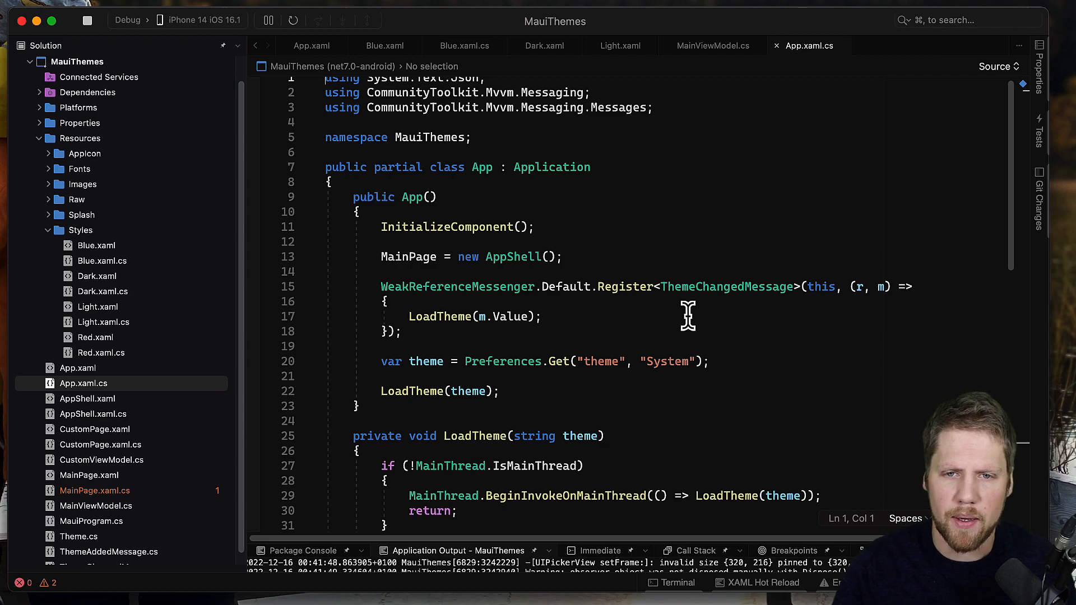
pyautogui.moveTo(439, 315)
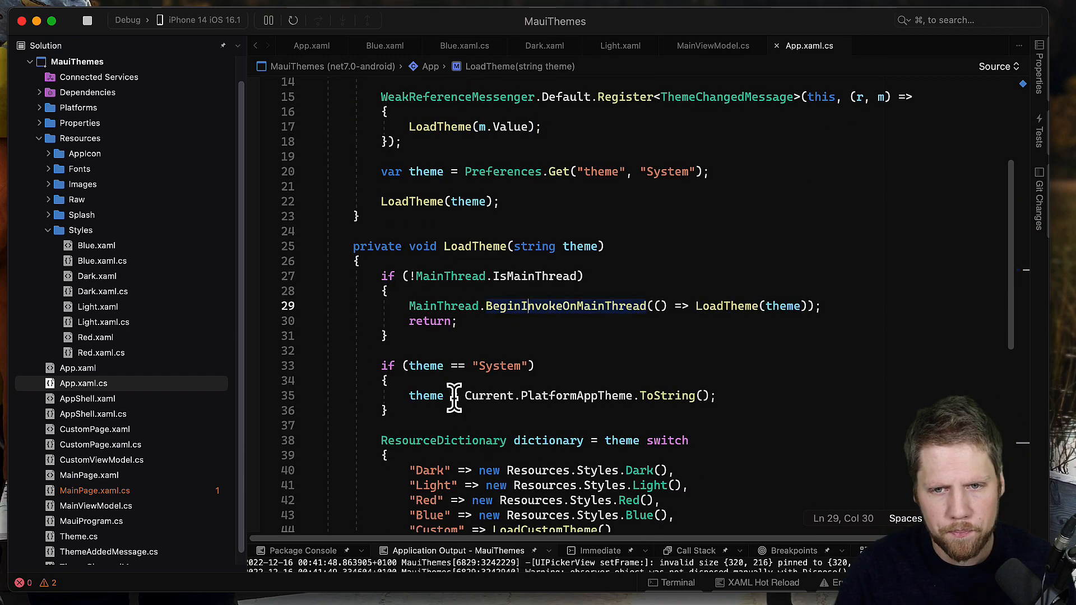
pyautogui.scroll(-3)
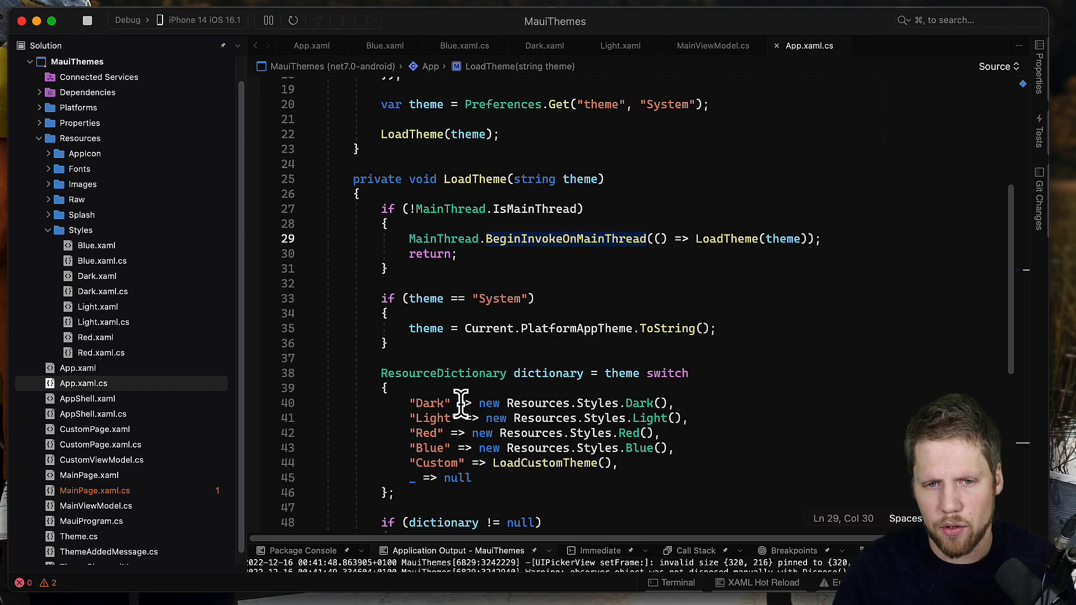
pyautogui.moveTo(631, 418)
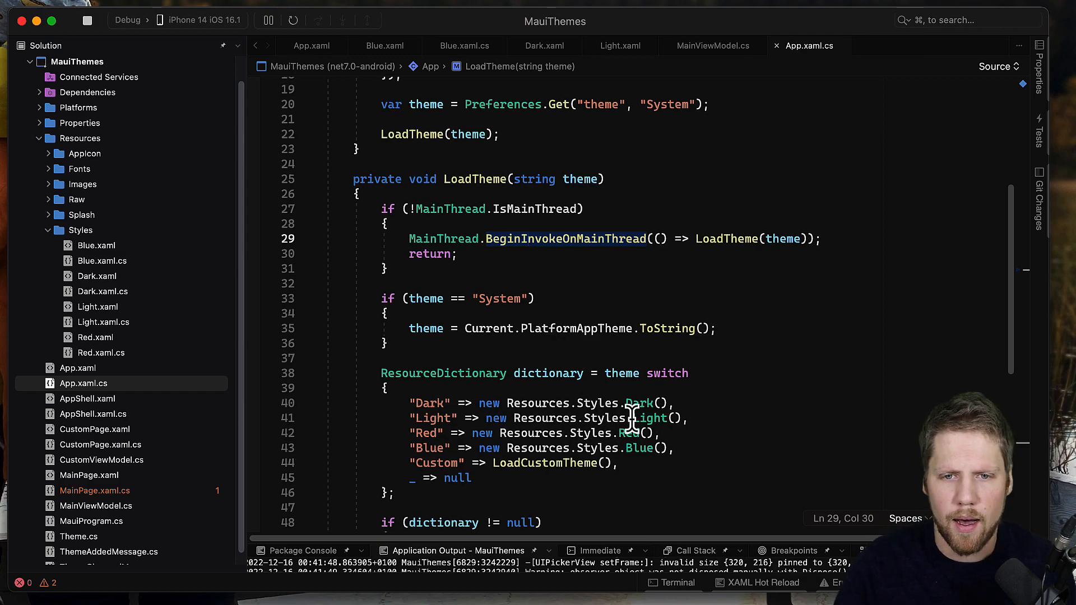
pyautogui.doubleClick(564, 237)
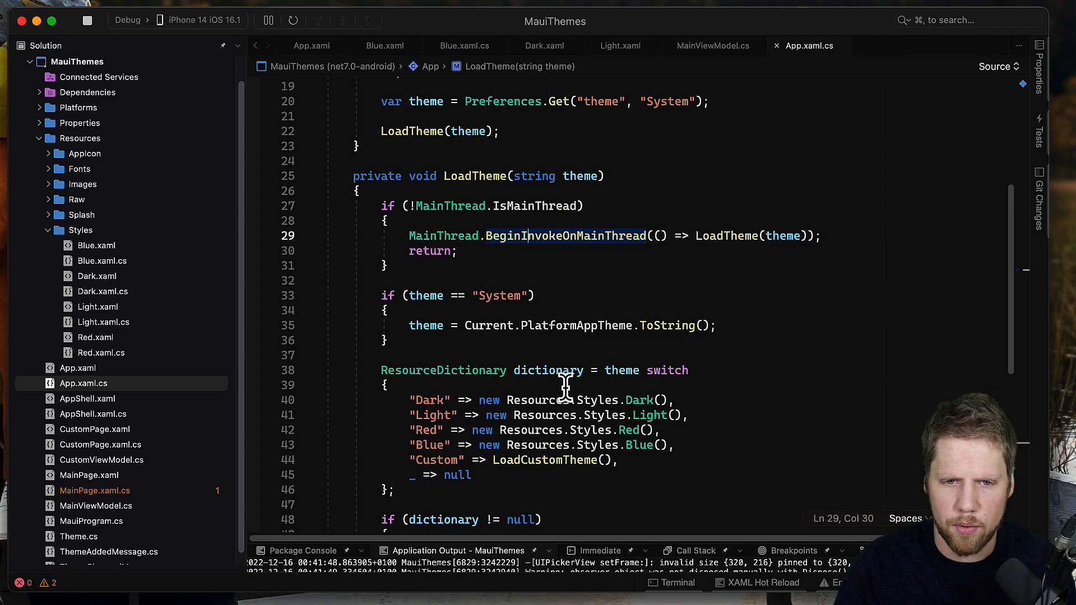
pyautogui.moveTo(432, 445)
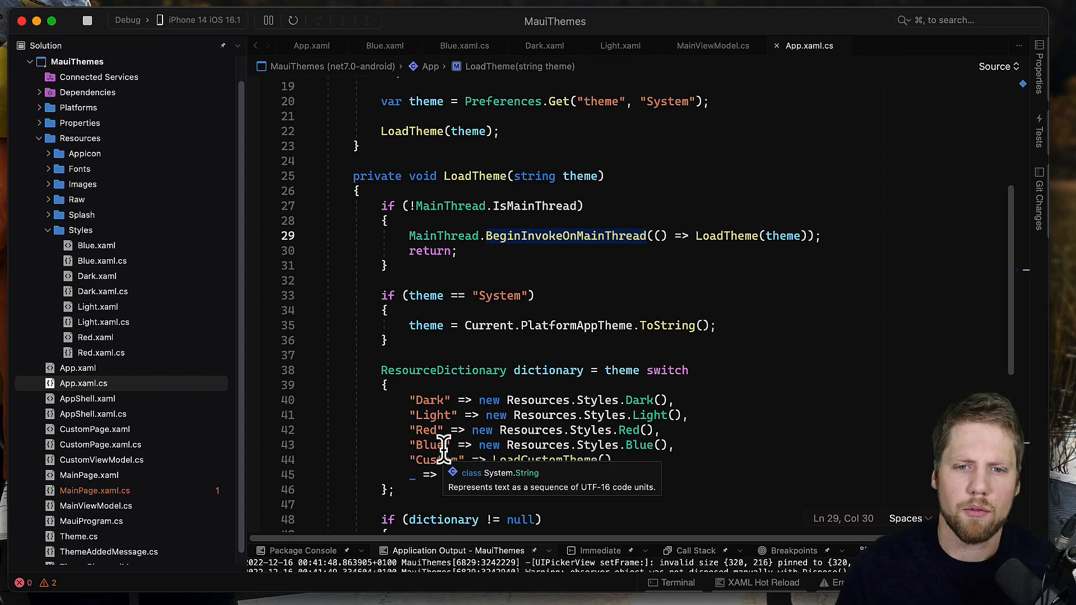
pyautogui.moveTo(495, 406)
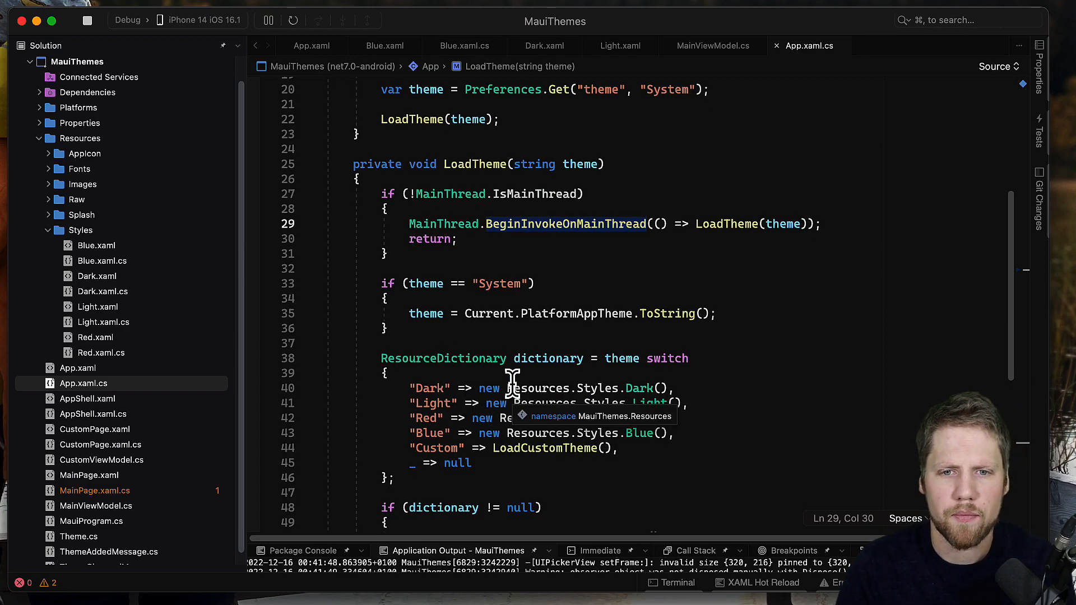
pyautogui.scroll(-3)
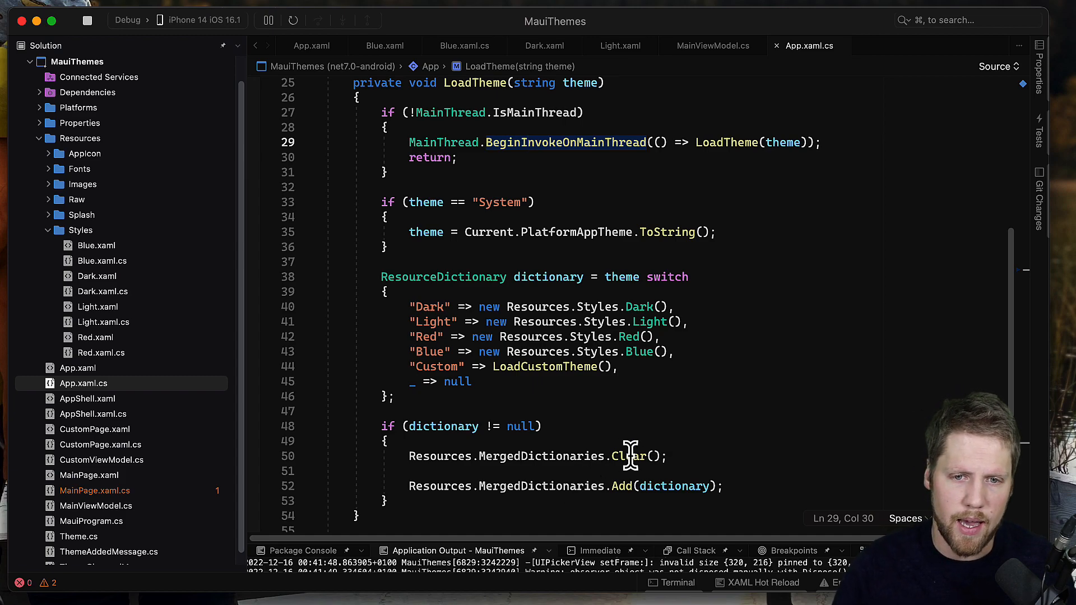
pyautogui.moveTo(626, 456)
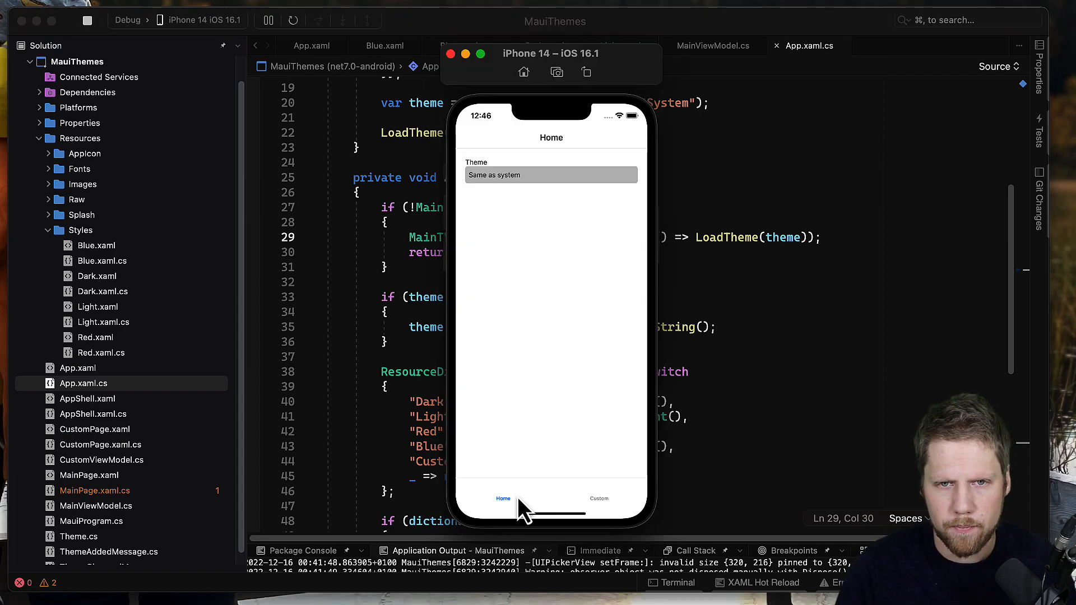
# On the Custom page enter #FF0000 as background colour and #00FF00 as text colour
pyautogui.click(598, 498)
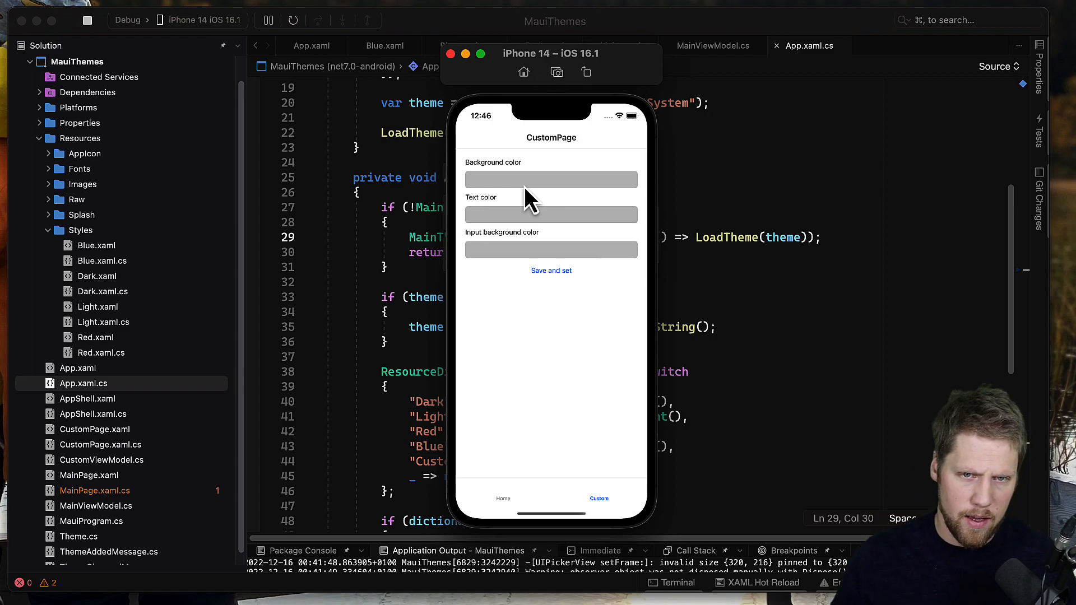
pyautogui.click(551, 180)
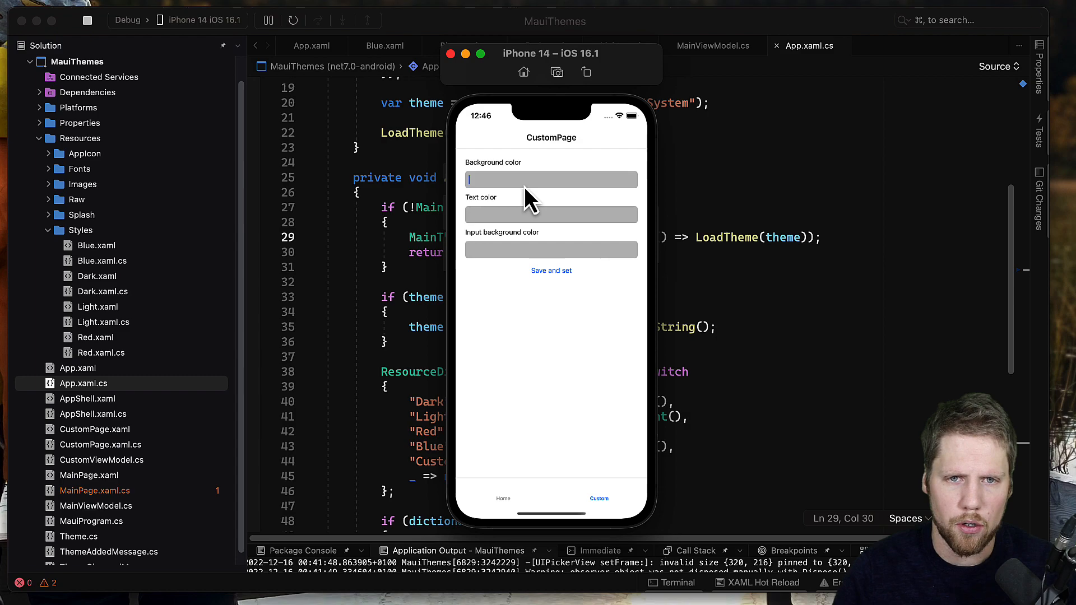
pyautogui.write('#')
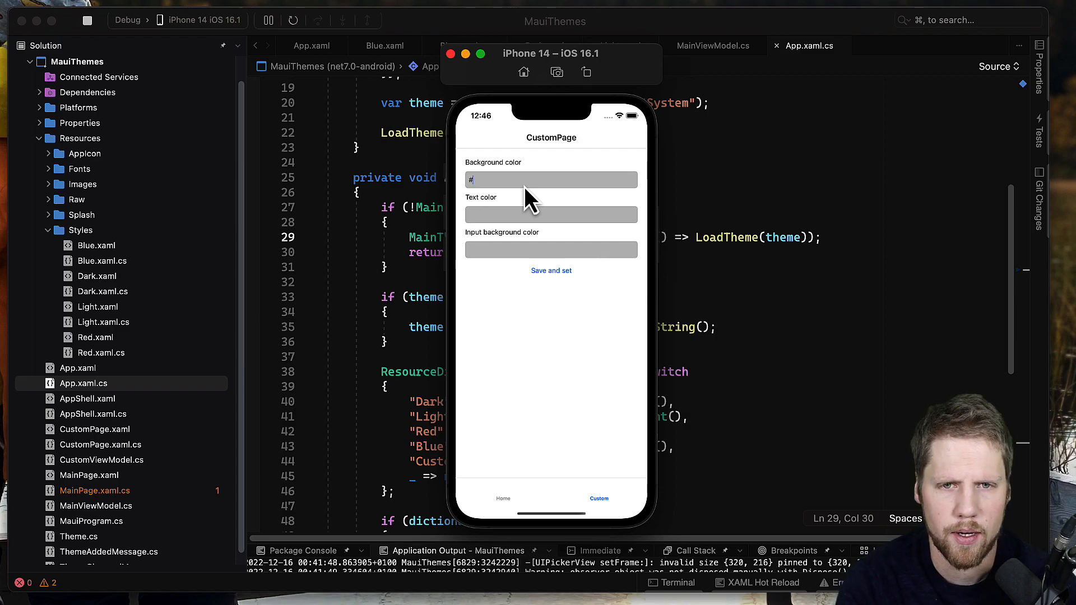
pyautogui.write('F')
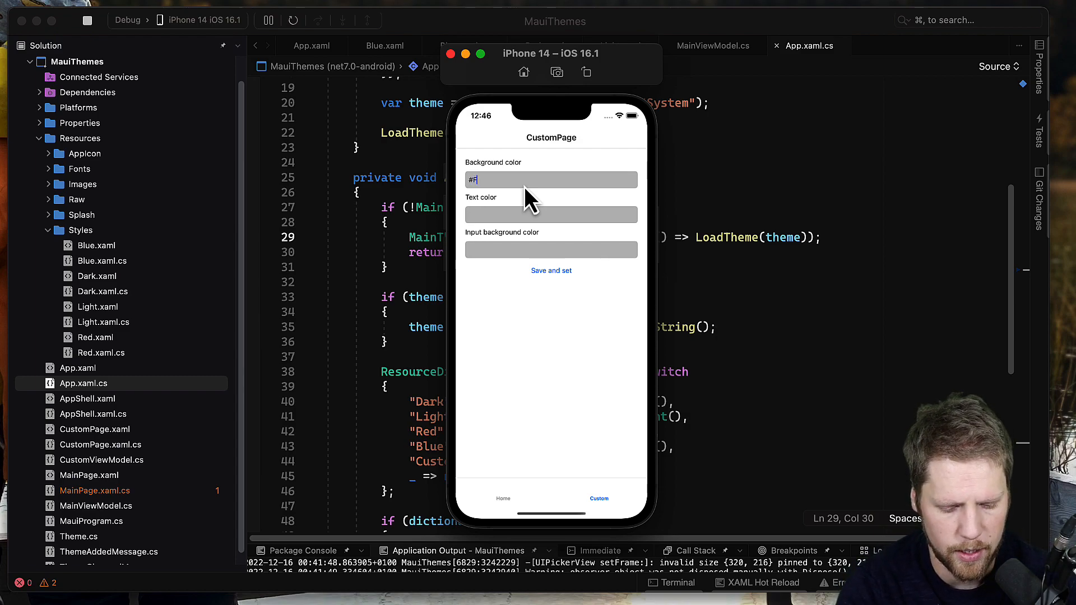
pyautogui.write('F0000')
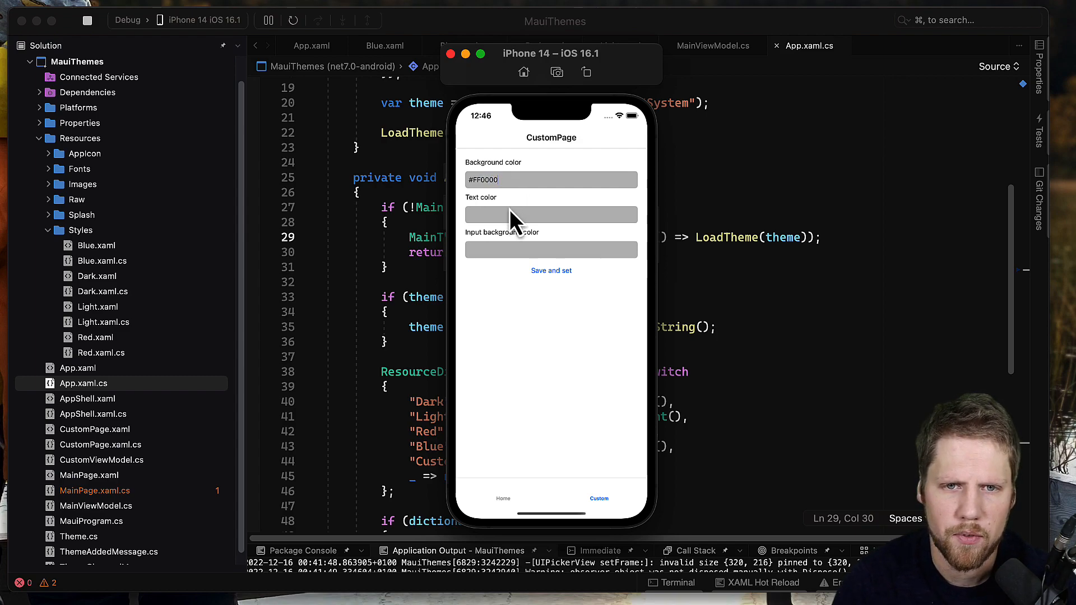
pyautogui.write('#')
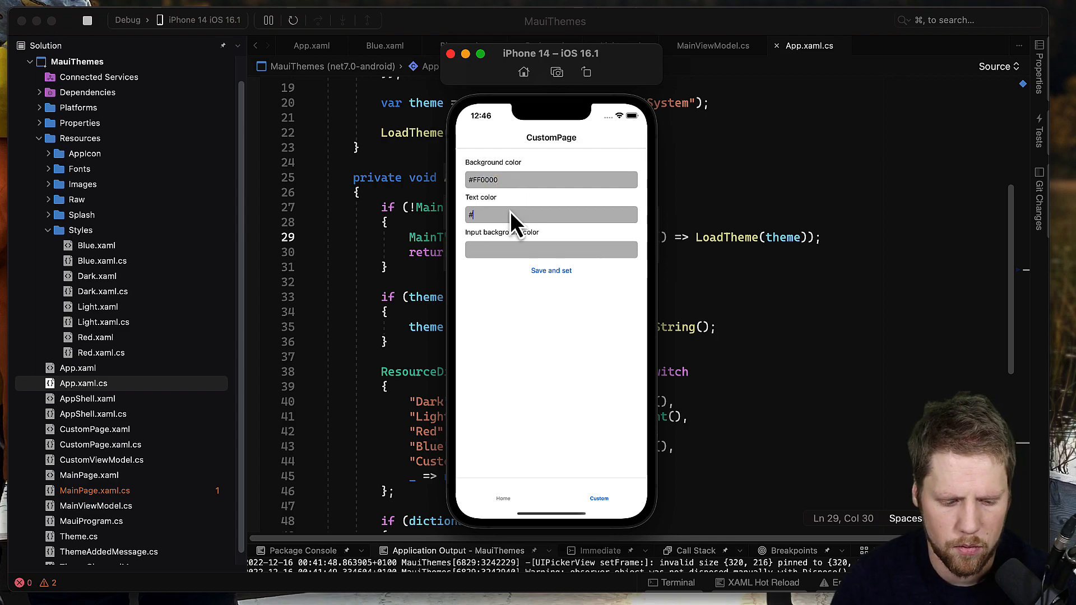
pyautogui.write('00FF0')
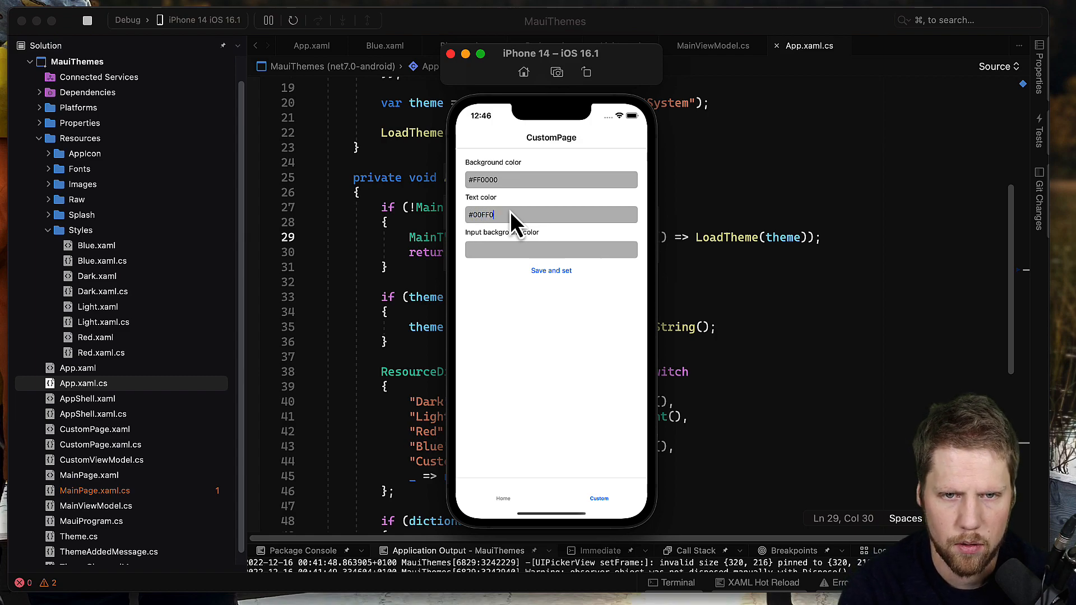
# Enter #0000FF as input background colour, then save and apply the custom theme
pyautogui.click(551, 249)
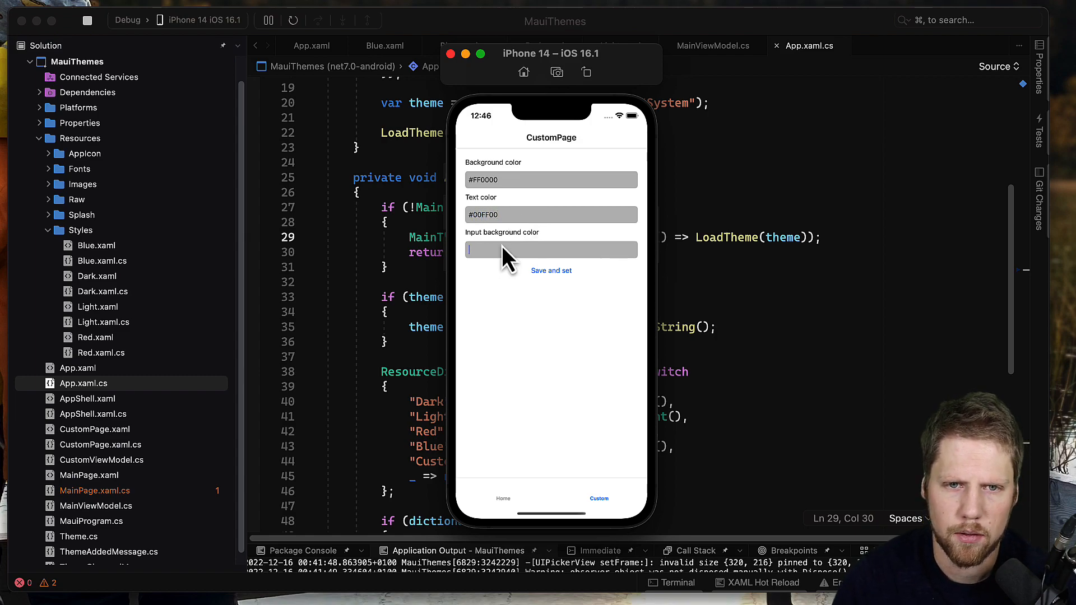
pyautogui.write('#0000FF')
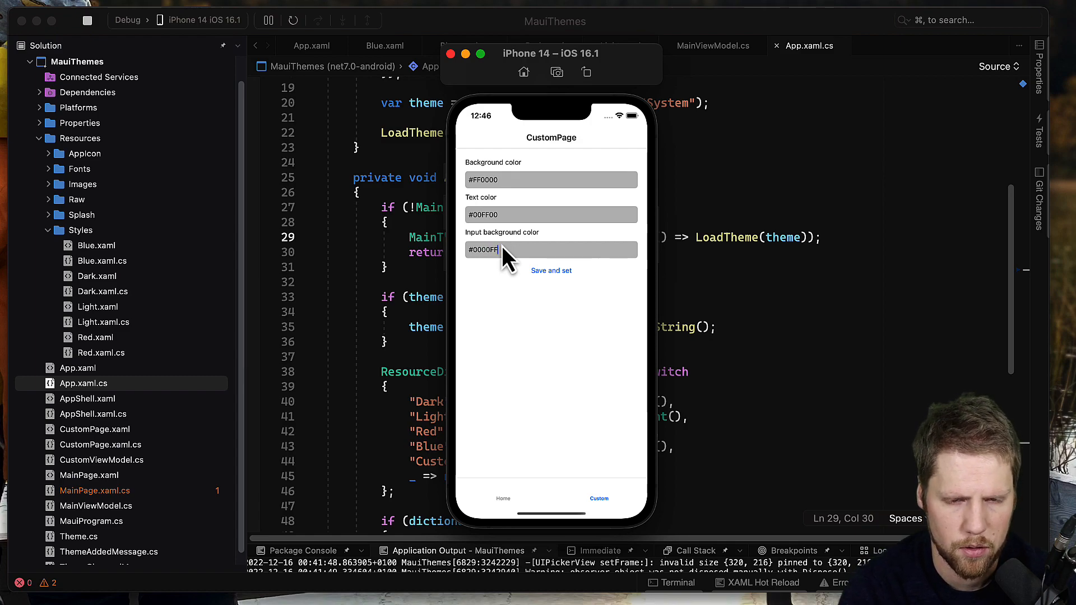
pyautogui.click(551, 270)
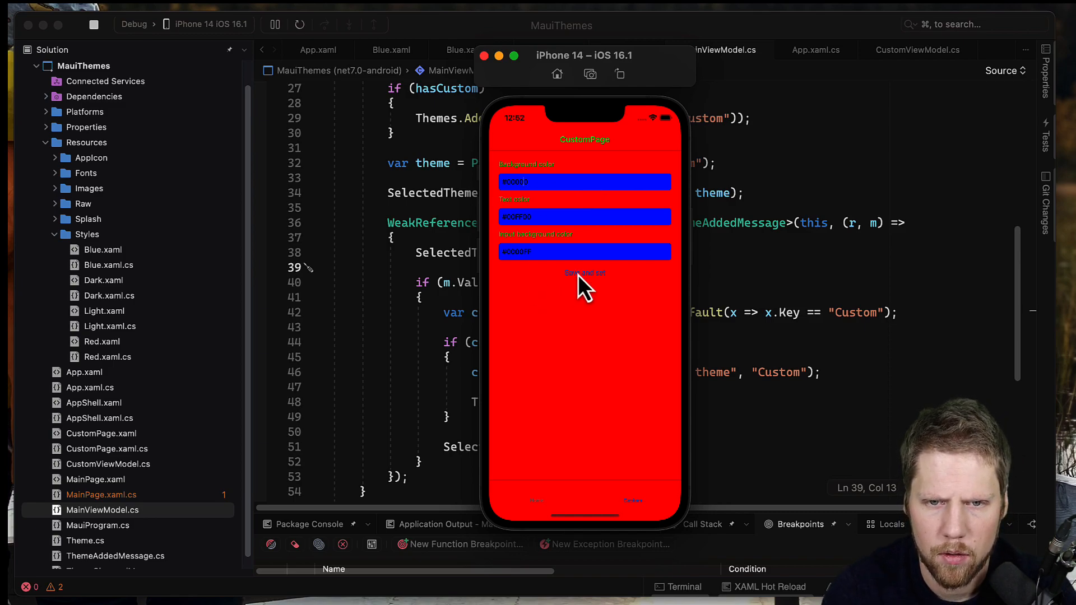
# Pick Custom theme from the Home page's theme list and confirm it
pyautogui.click(584, 272)
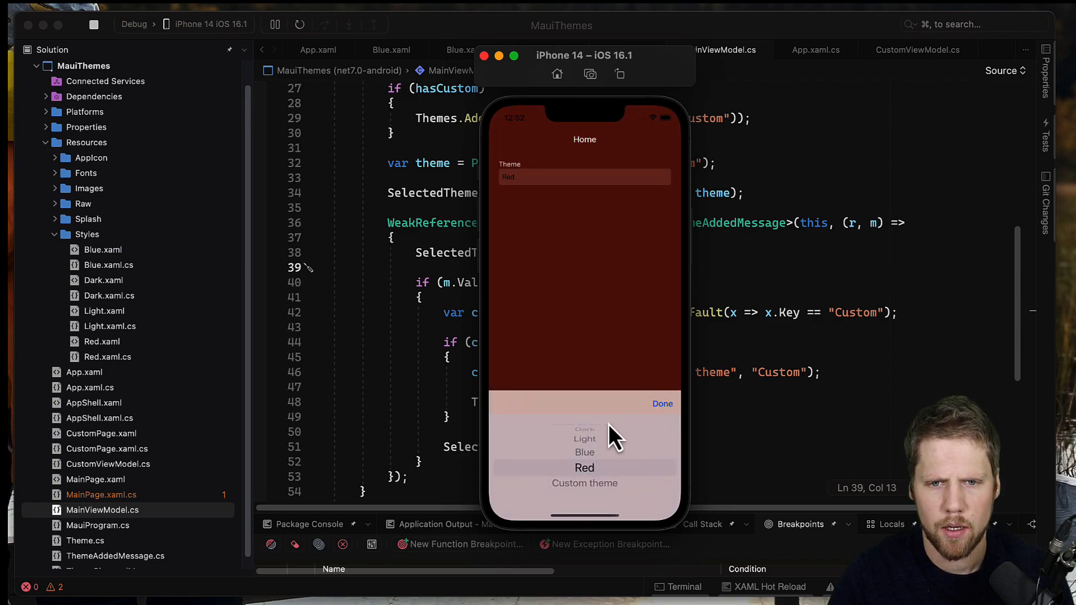
pyautogui.click(584, 483)
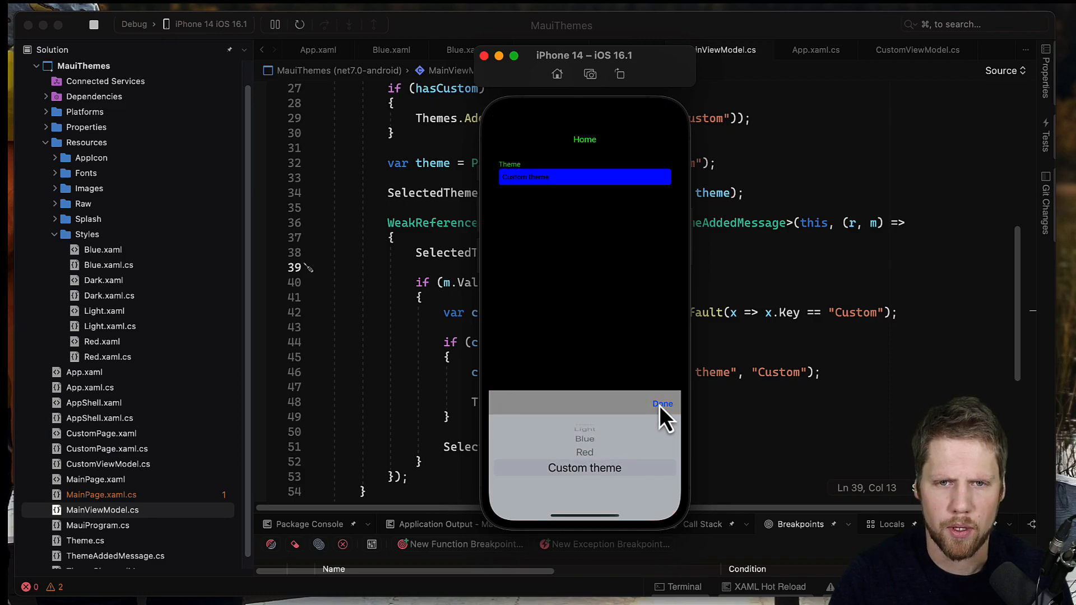
pyautogui.click(662, 403)
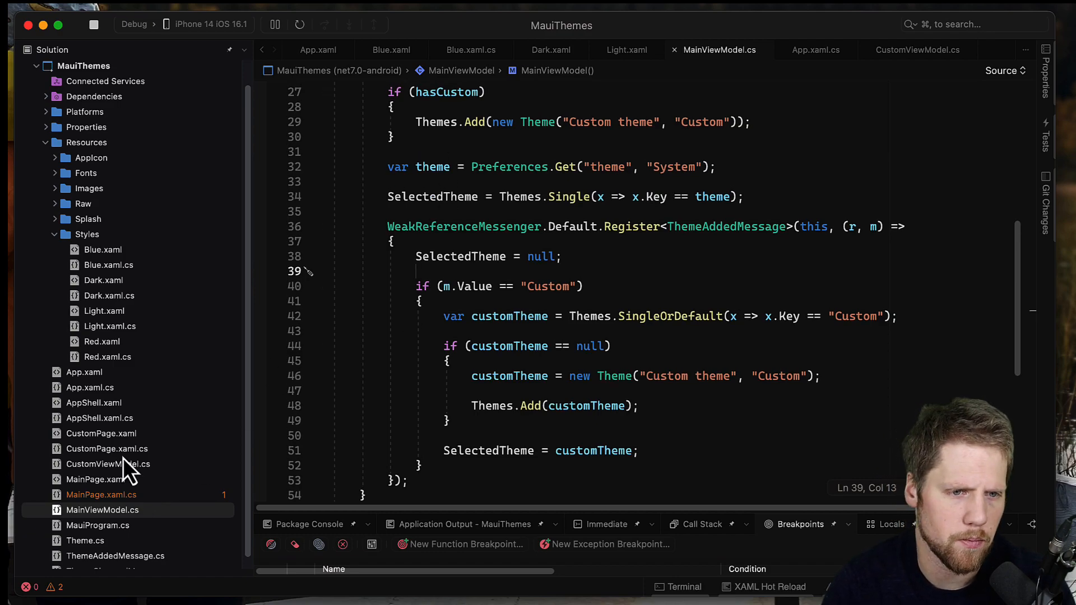
# View CustomViewModel's Save command, then App.xaml.cs's Custom case calling LoadCustomTheme
pyautogui.click(108, 464)
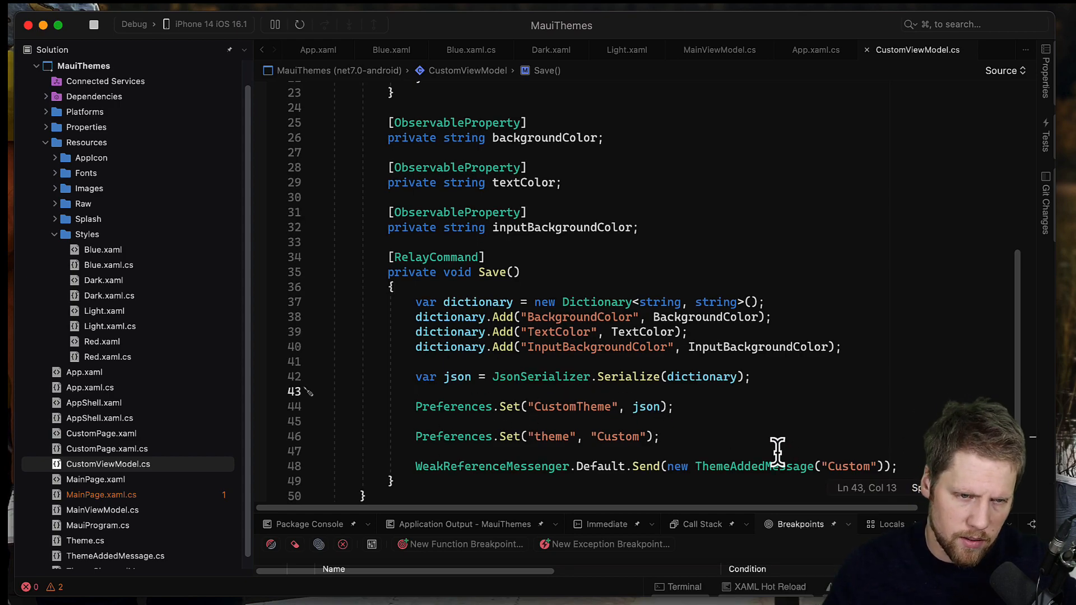
pyautogui.moveTo(137, 515)
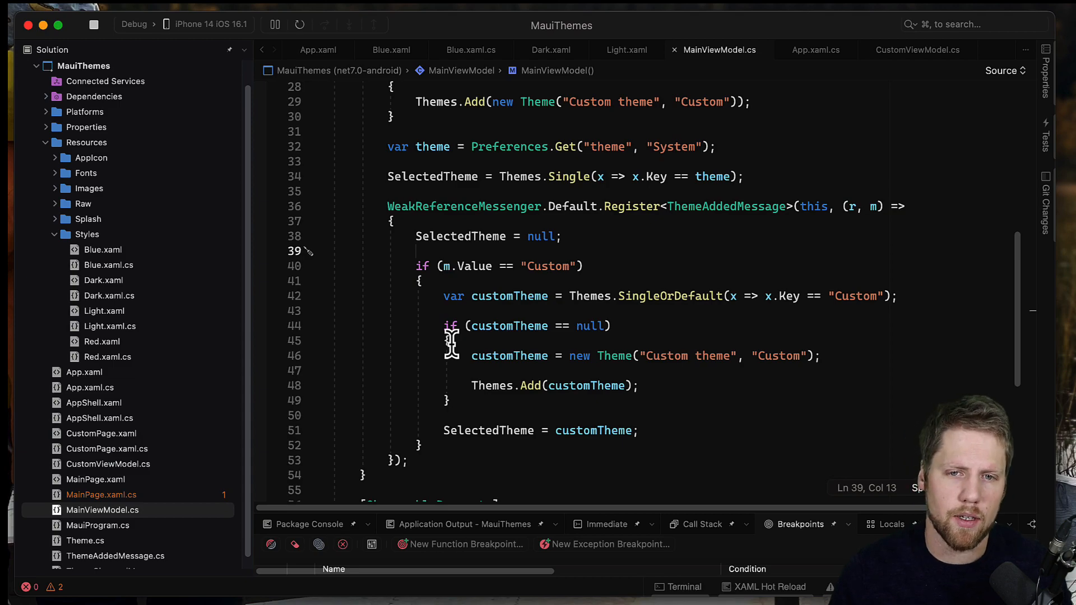
pyautogui.click(88, 388)
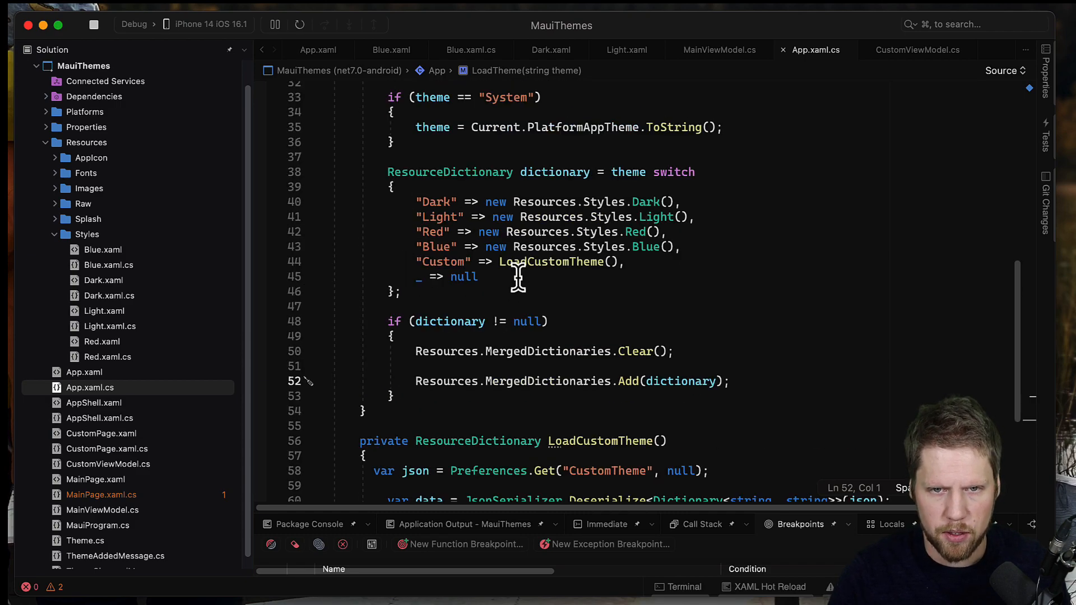
pyautogui.moveTo(549, 261)
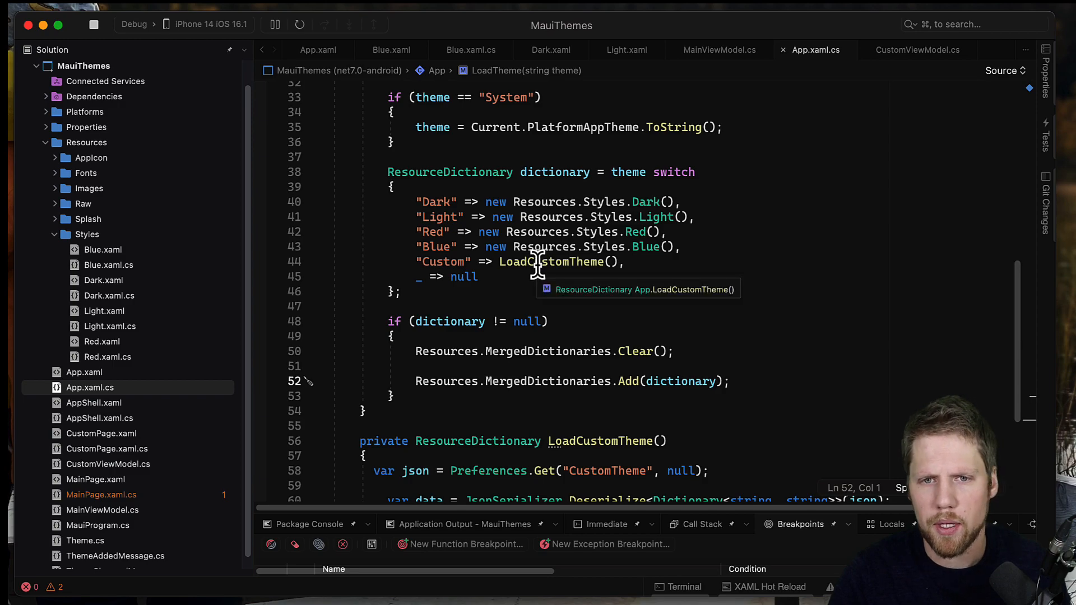
pyautogui.scroll(-3)
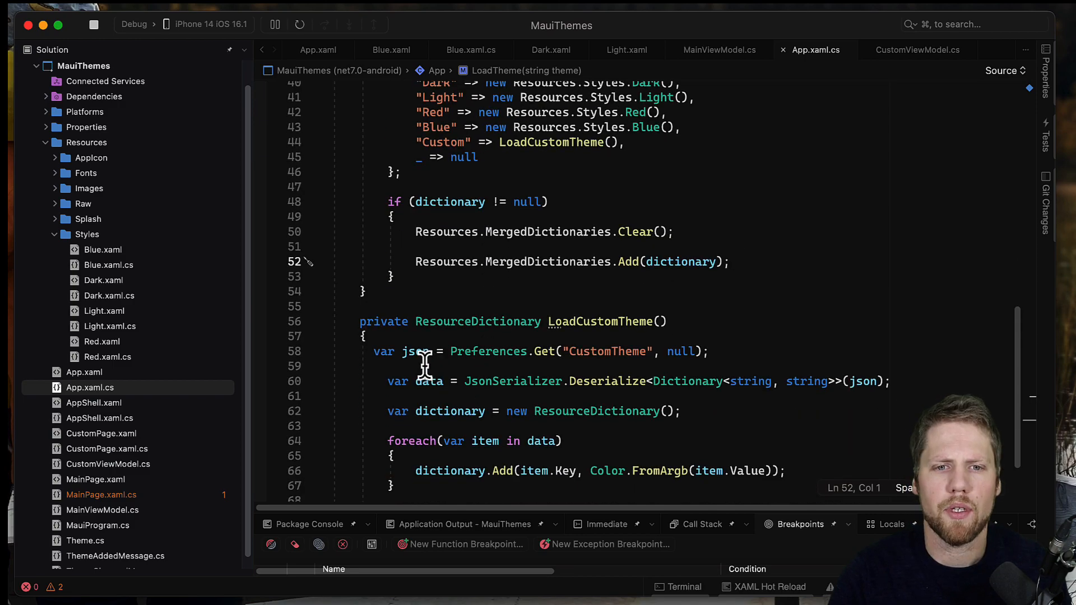
pyautogui.scroll(-3)
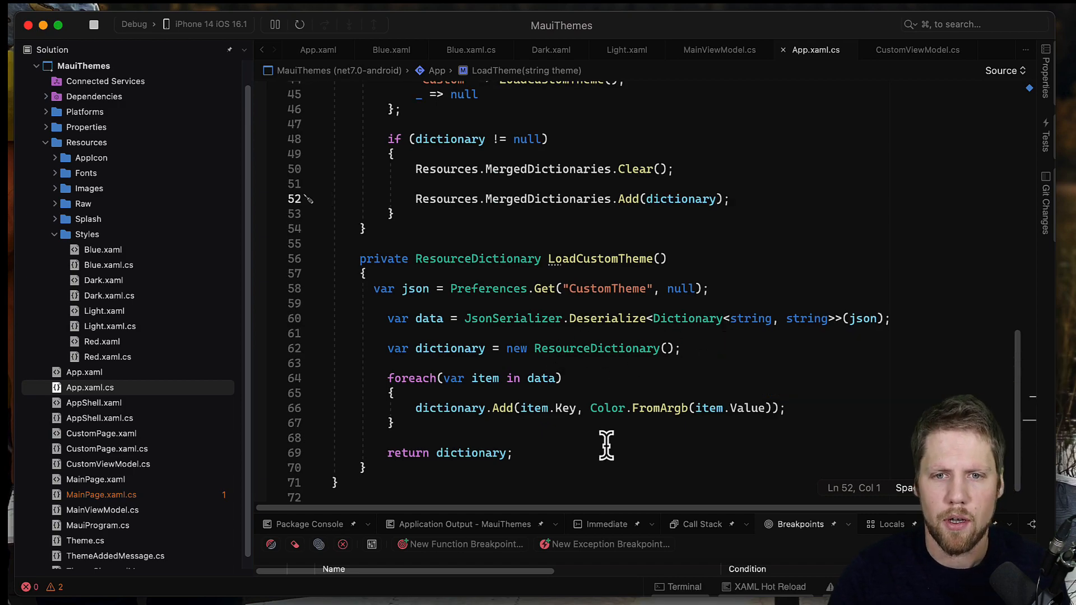
pyautogui.moveTo(699, 387)
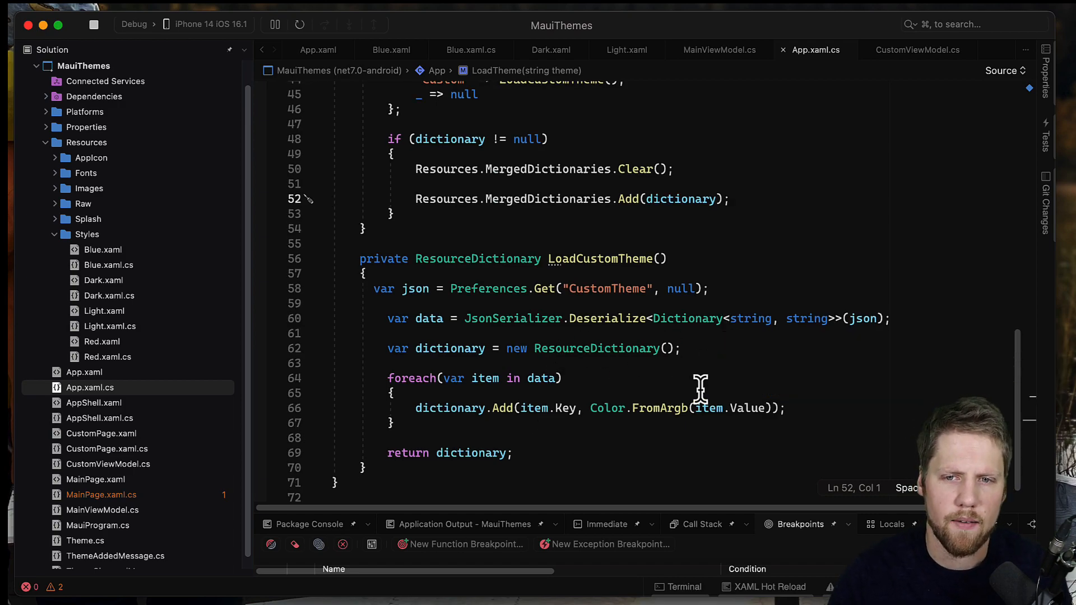